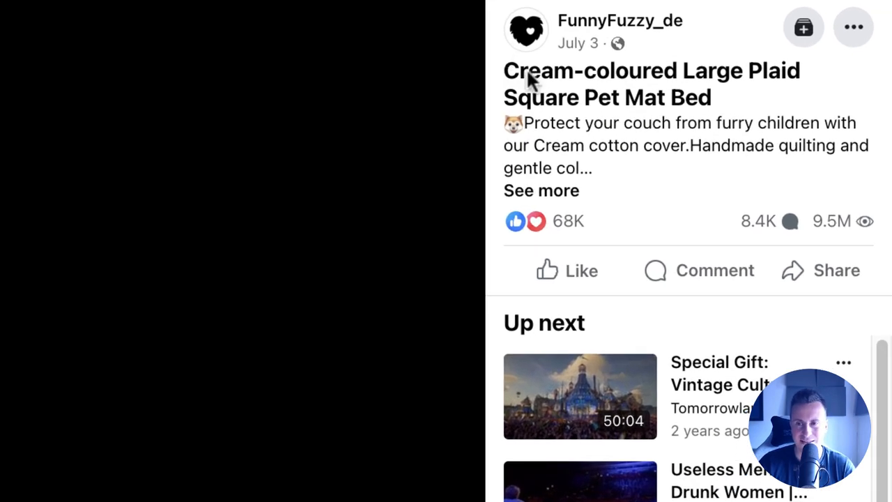
{"action": "mouse_move", "coordinate": [811, 229]}
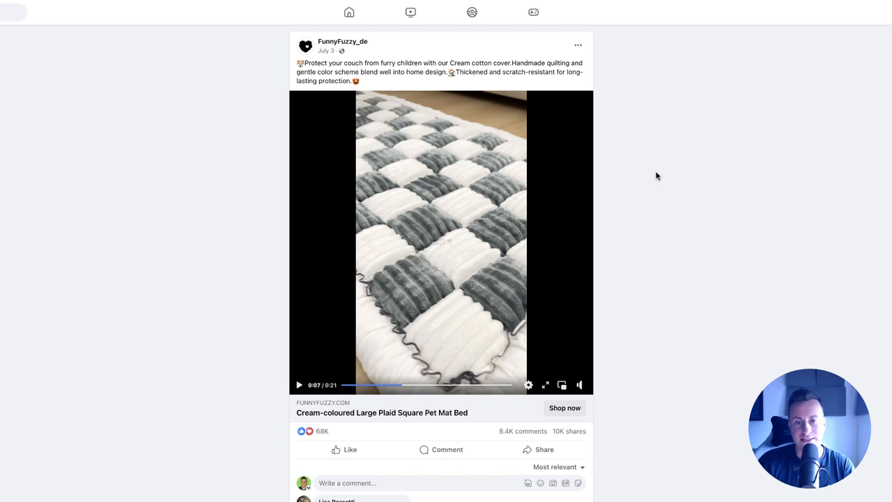
{"action": "scroll", "scroll_direction": "down", "scroll_amount": 3}
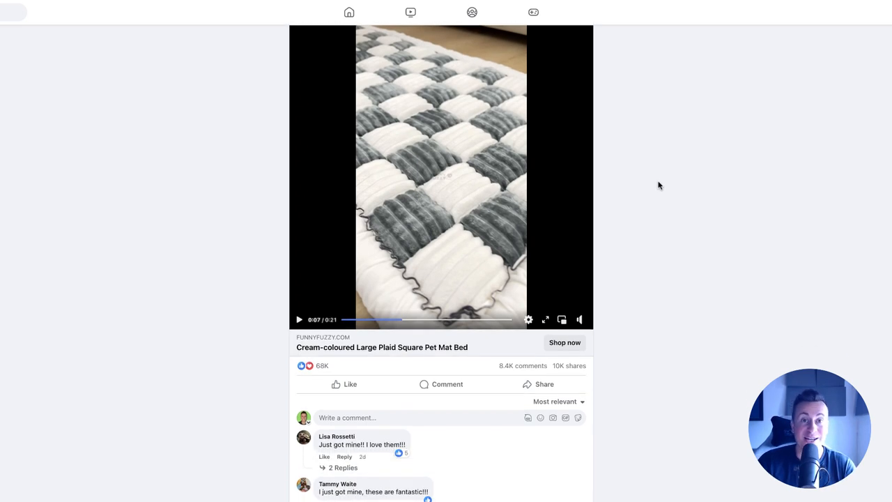
{"action": "scroll", "scroll_direction": "down", "scroll_amount": 3}
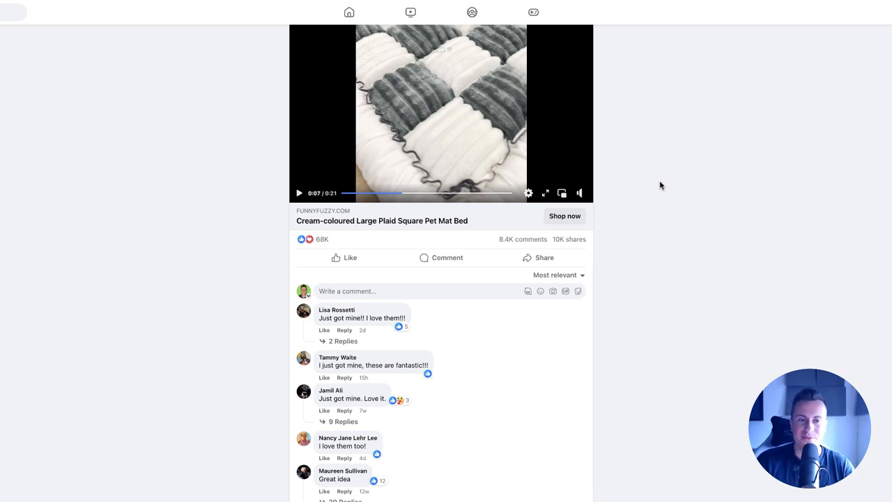
{"action": "scroll", "scroll_direction": "down", "scroll_amount": 3}
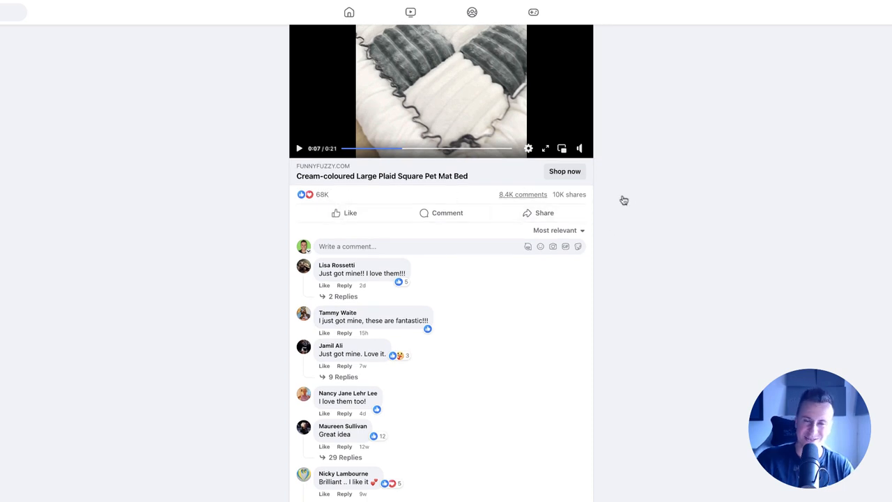
{"action": "mouse_move", "coordinate": [625, 204]}
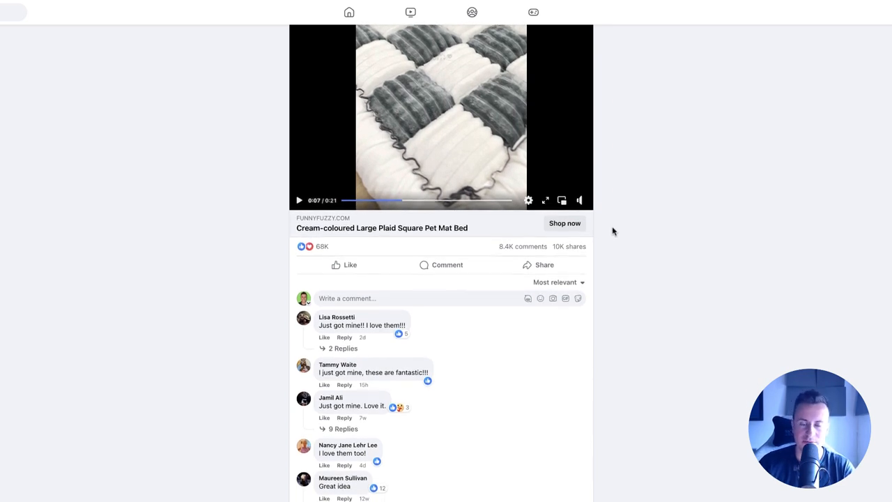
{"action": "scroll", "scroll_direction": "down", "scroll_amount": 3}
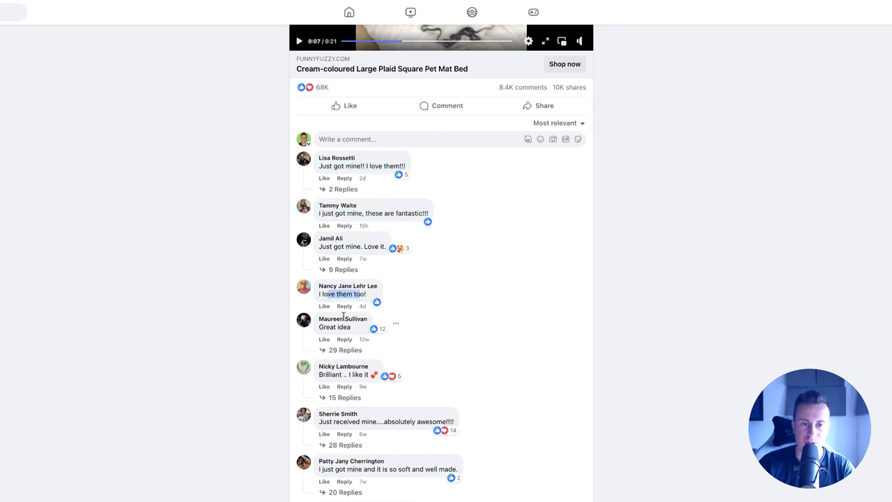
{"action": "scroll", "scroll_direction": "down", "scroll_amount": 3}
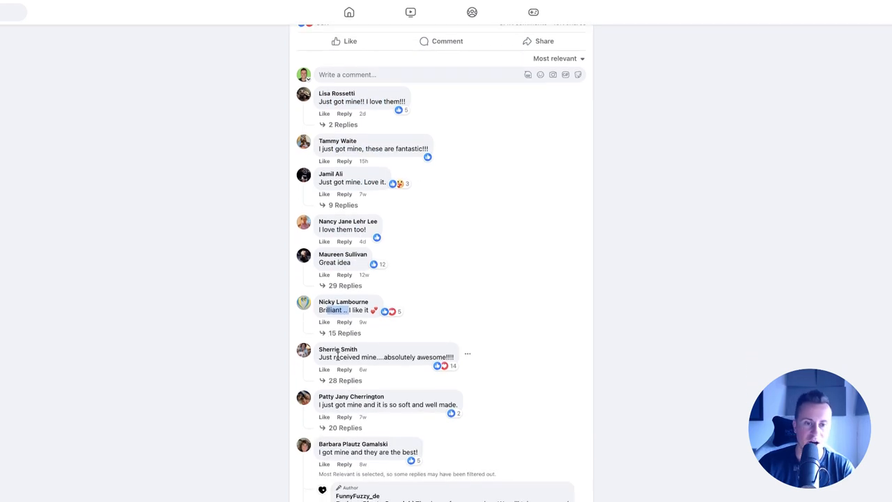
{"action": "scroll", "scroll_direction": "down", "scroll_amount": 3}
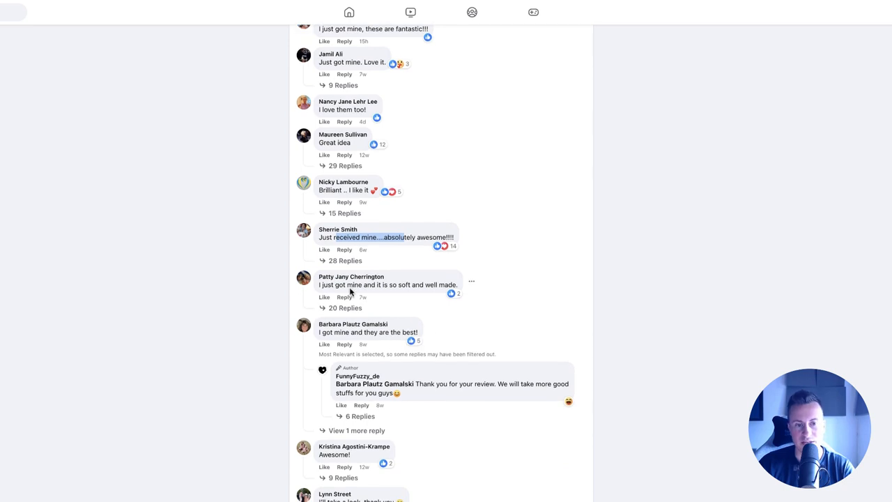
{"action": "scroll", "scroll_direction": "down", "scroll_amount": 3}
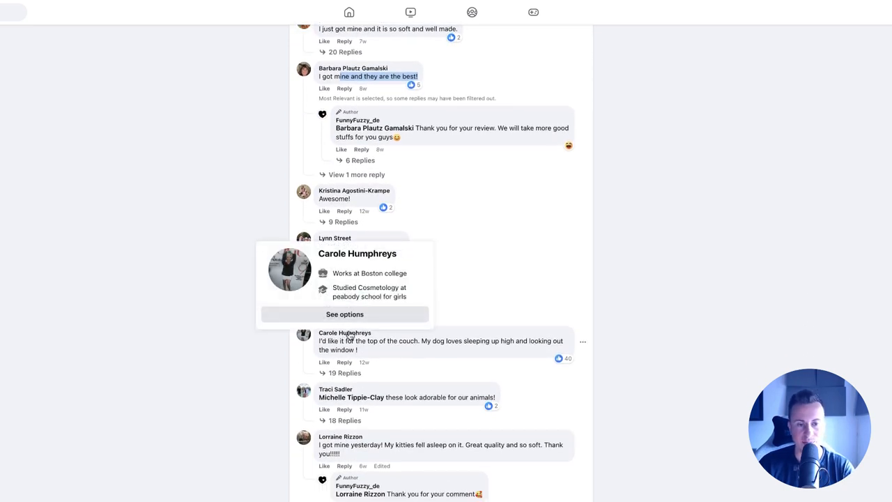
{"action": "scroll", "scroll_direction": "down", "scroll_amount": 3}
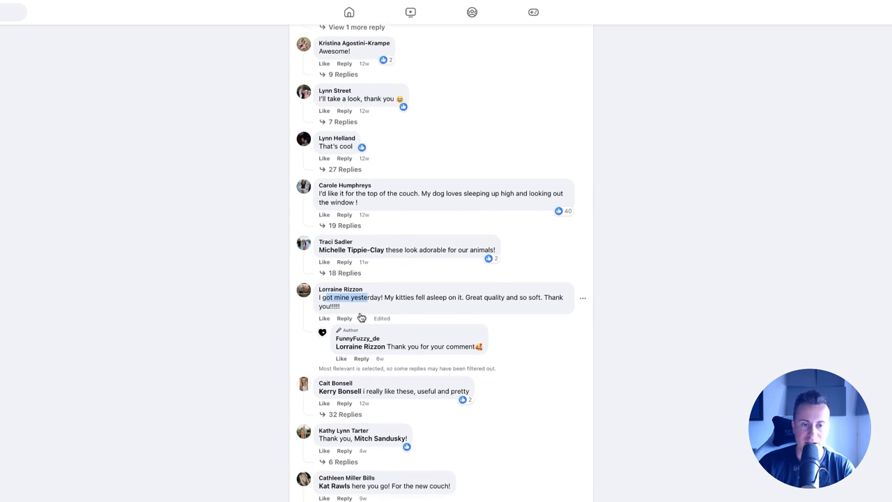
{"action": "scroll", "scroll_direction": "down", "scroll_amount": 3}
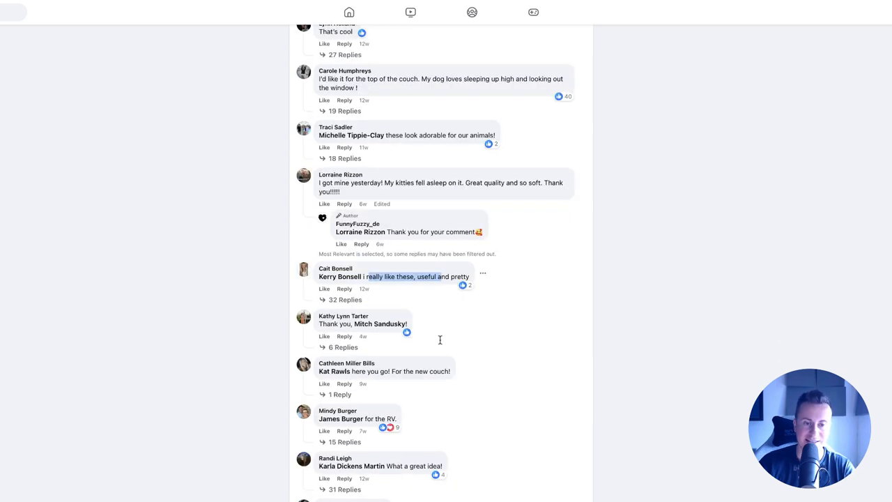
{"action": "scroll", "scroll_direction": "down", "scroll_amount": 3}
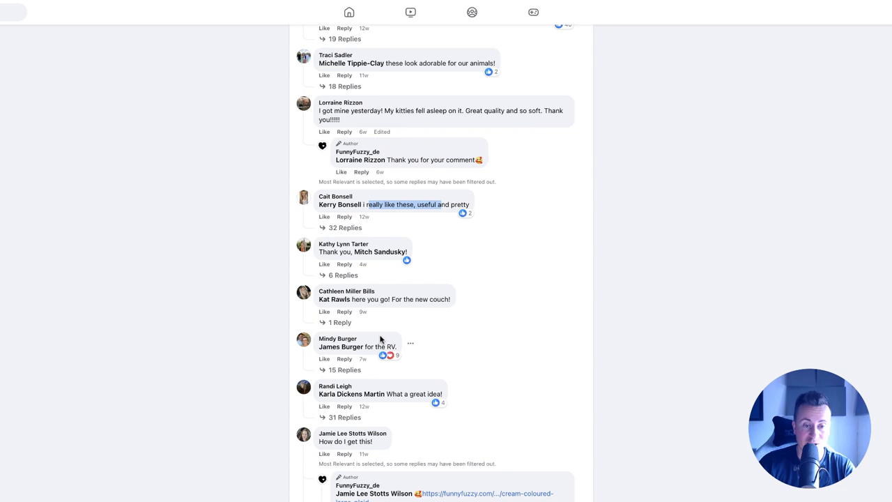
{"action": "scroll", "scroll_direction": "down", "scroll_amount": 3}
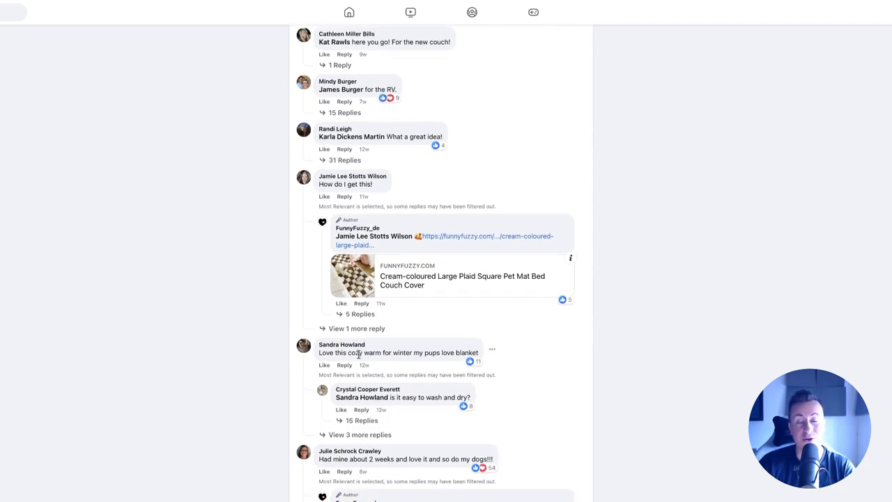
{"action": "scroll", "scroll_direction": "down", "scroll_amount": 3}
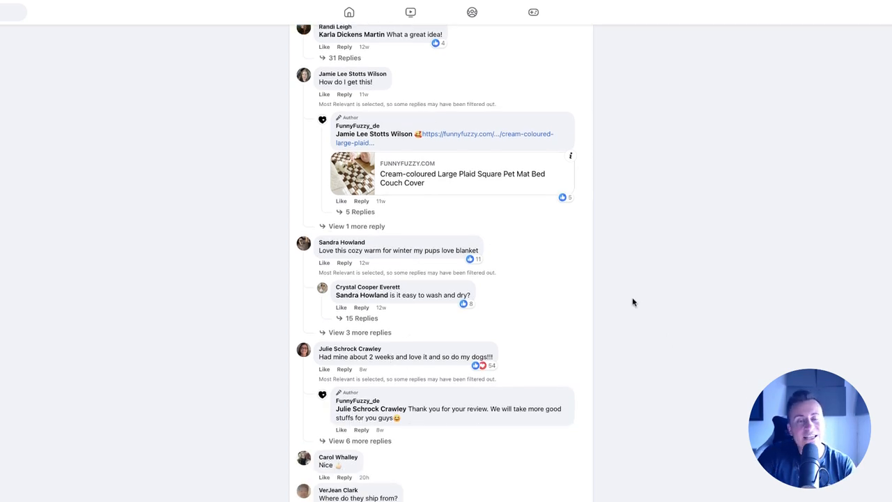
{"action": "scroll", "scroll_direction": "up", "scroll_amount": 3}
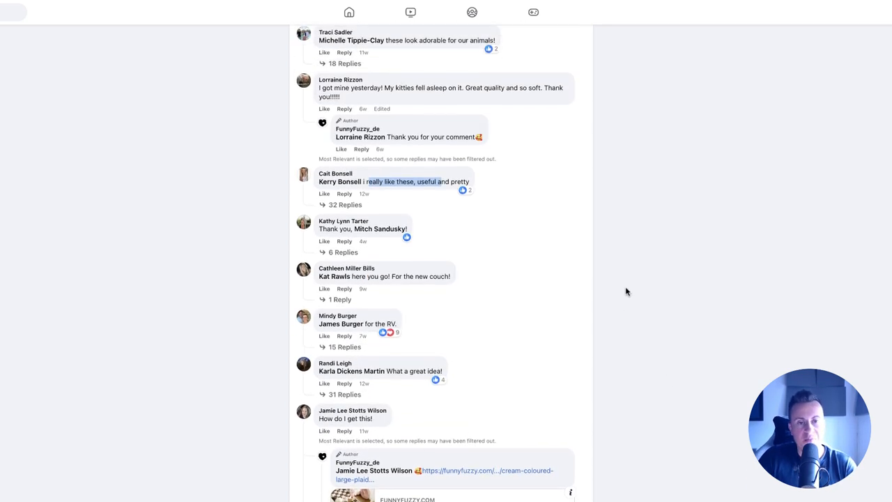
{"action": "scroll", "scroll_direction": "up", "scroll_amount": 3}
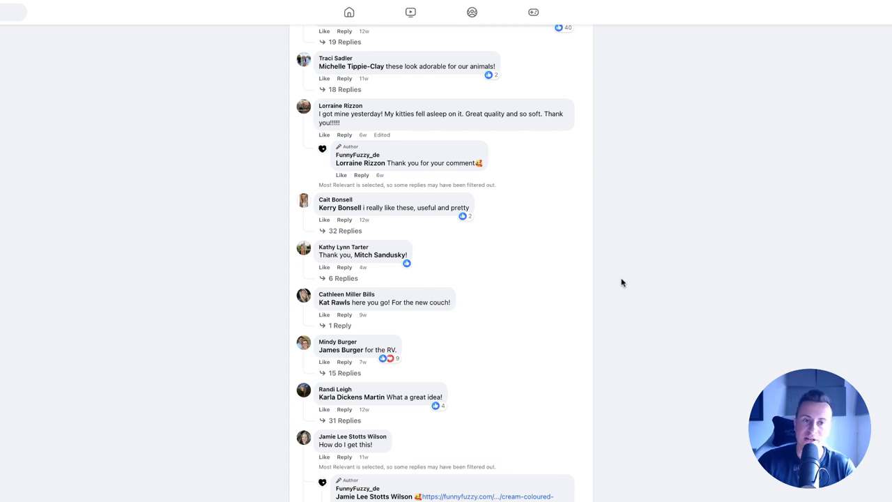
{"action": "mouse_move", "coordinate": [624, 284]}
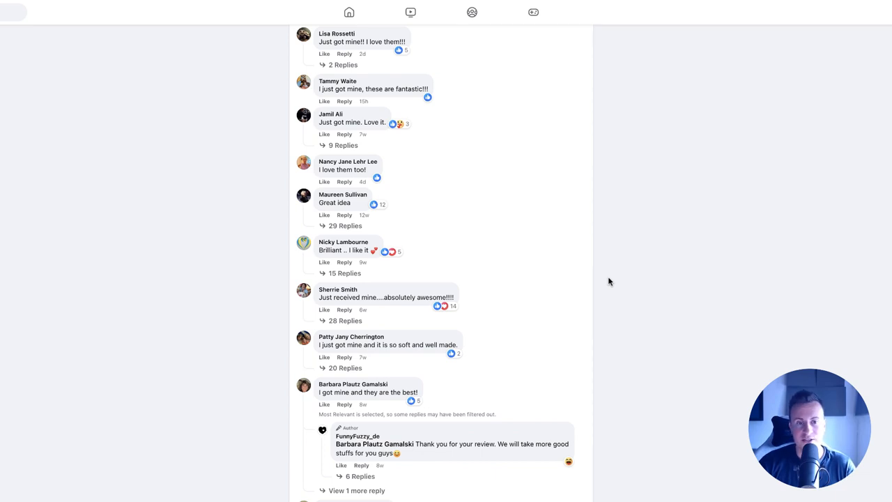
{"action": "mouse_move", "coordinate": [621, 286]}
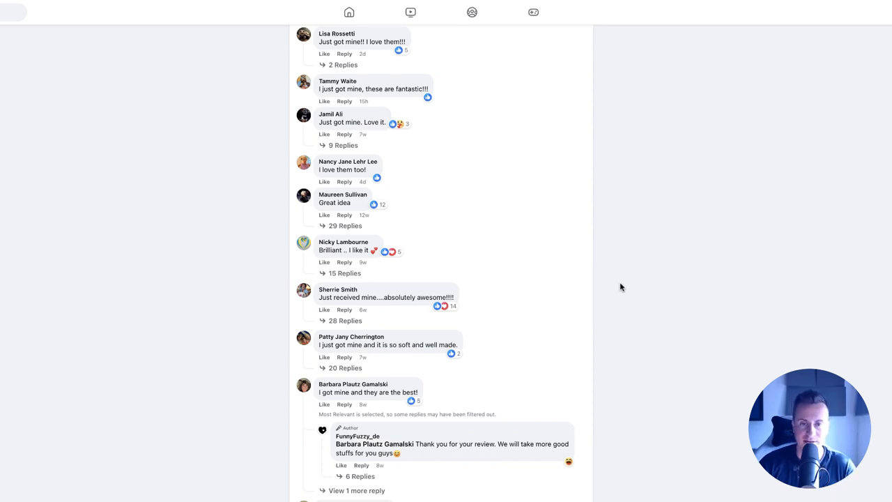
{"action": "scroll", "scroll_direction": "up", "scroll_amount": 3}
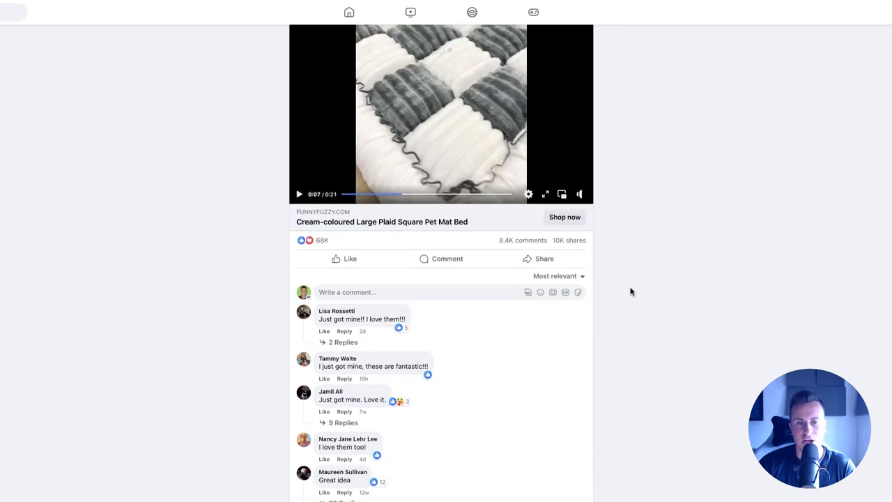
{"action": "scroll", "scroll_direction": "down", "scroll_amount": 3}
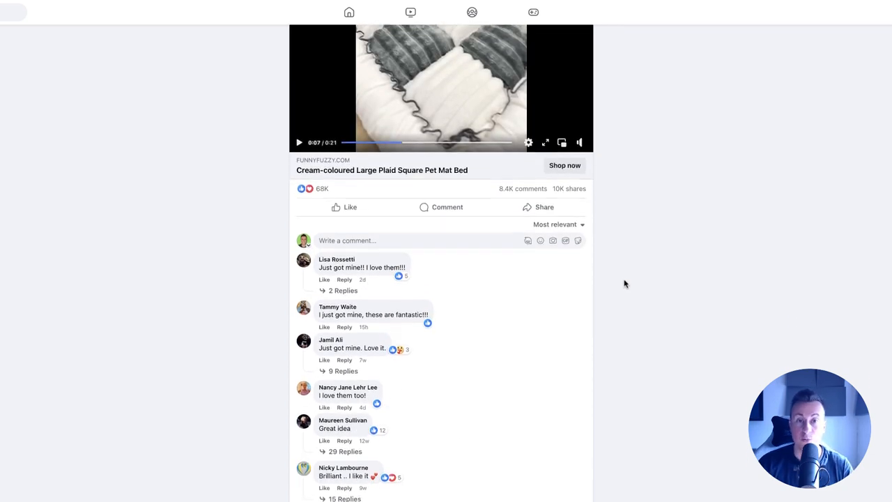
{"action": "scroll", "scroll_direction": "down", "scroll_amount": 3}
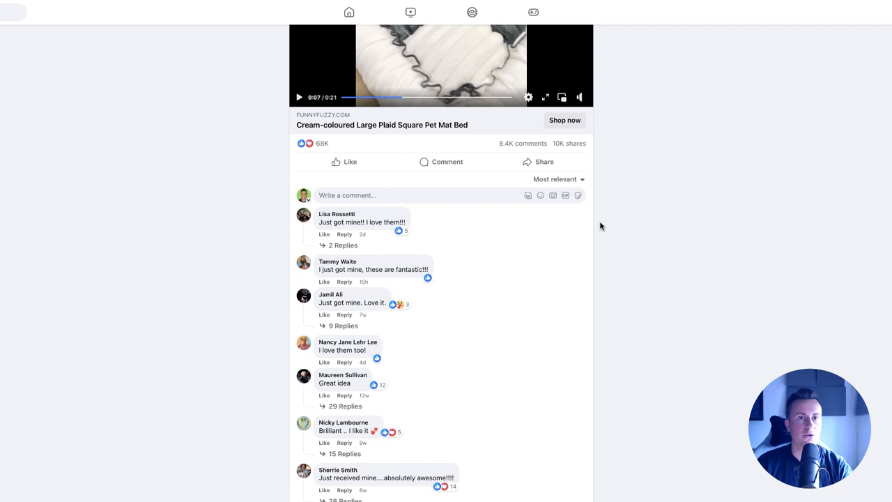
Step: Sort and read more comments, then scroll back to the FunnyFuzzy post's caption and video
{"action": "left_click", "coordinate": [558, 179]}
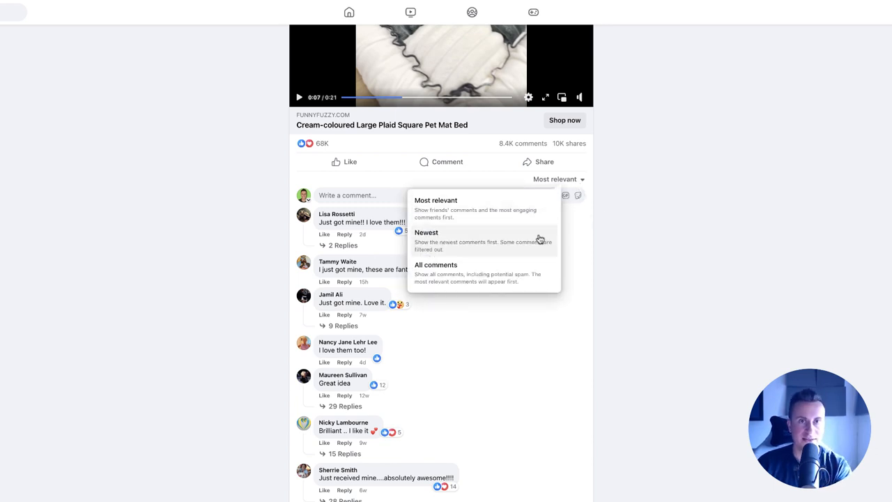
{"action": "mouse_move", "coordinate": [627, 228]}
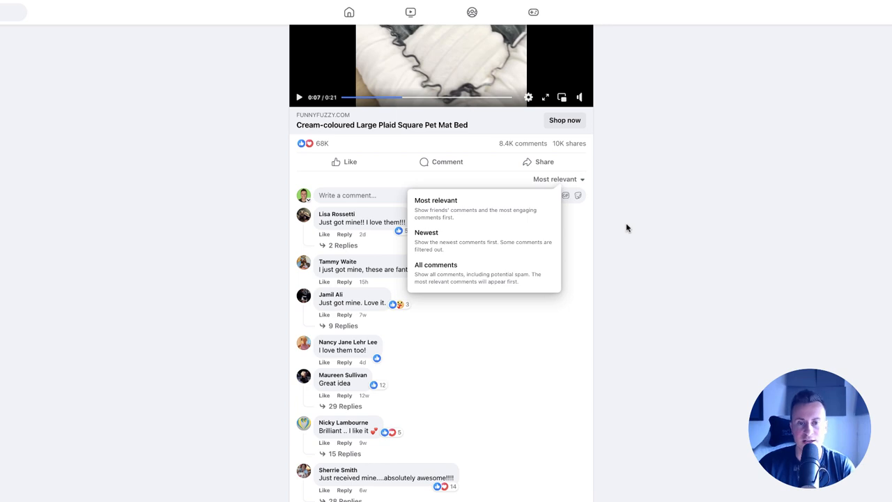
{"action": "mouse_move", "coordinate": [514, 235]}
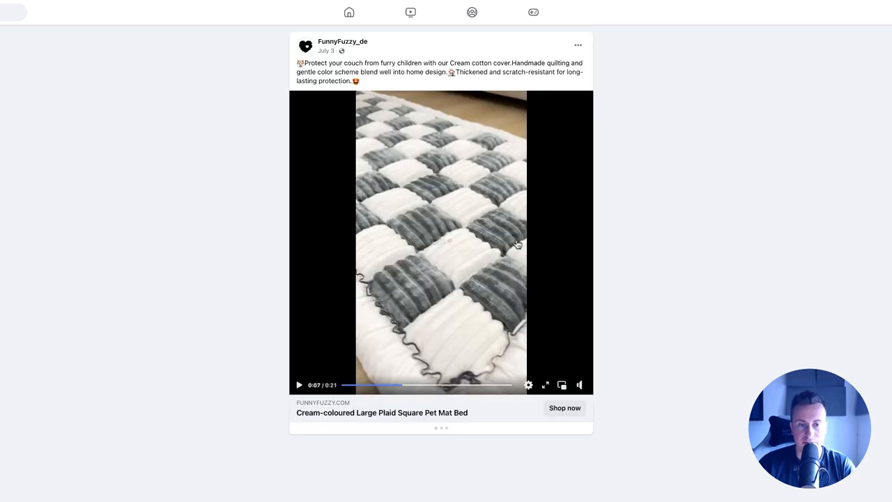
{"action": "scroll", "scroll_direction": "down", "scroll_amount": 3}
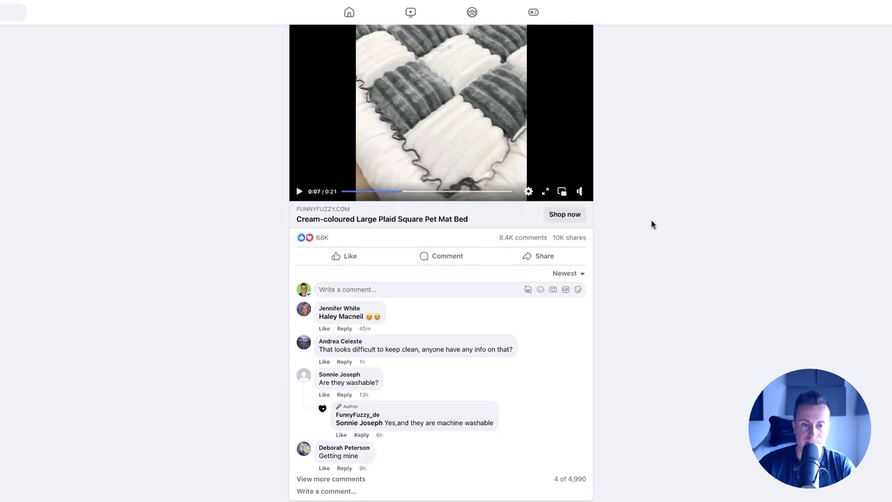
{"action": "mouse_move", "coordinate": [380, 370]}
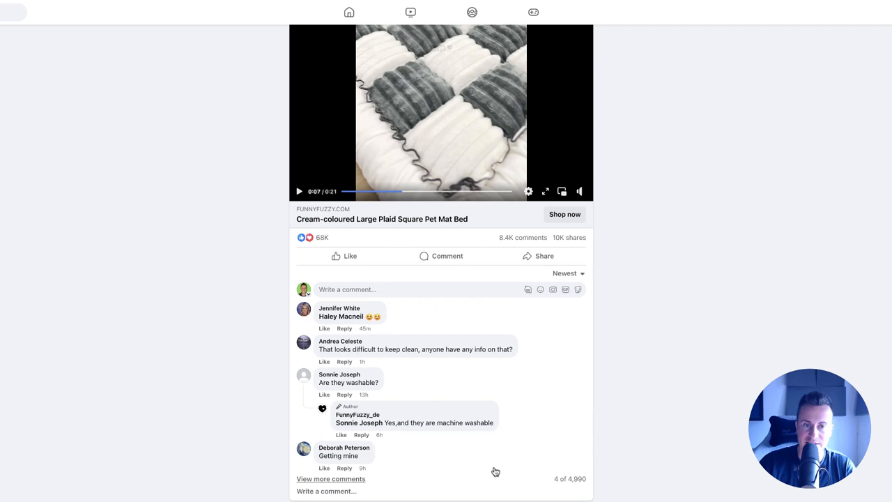
{"action": "scroll", "scroll_direction": "down", "scroll_amount": 3}
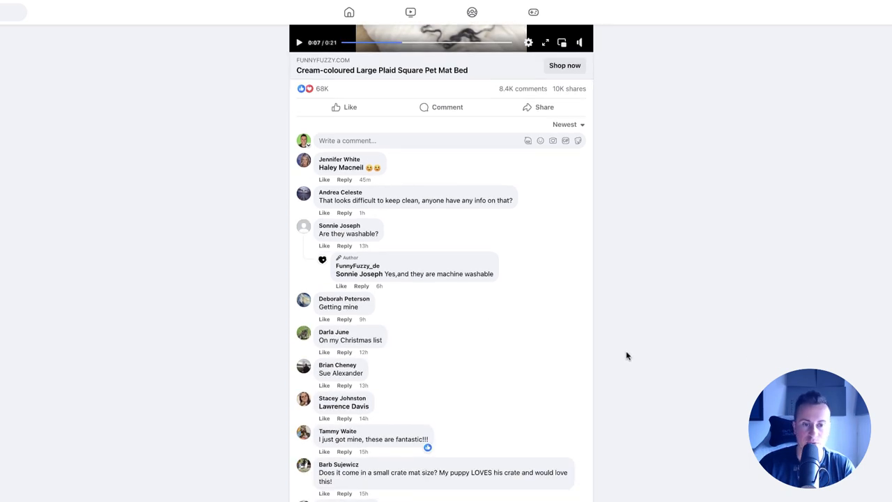
{"action": "scroll", "scroll_direction": "down", "scroll_amount": 3}
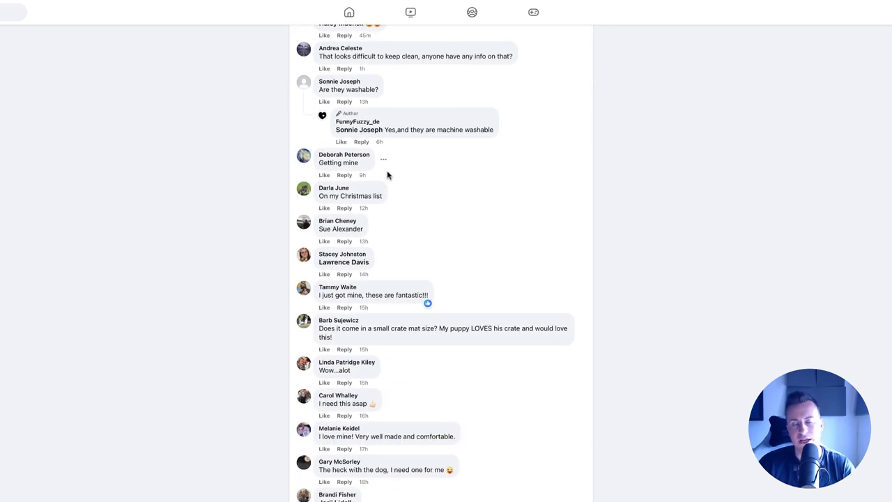
{"action": "mouse_move", "coordinate": [388, 295]}
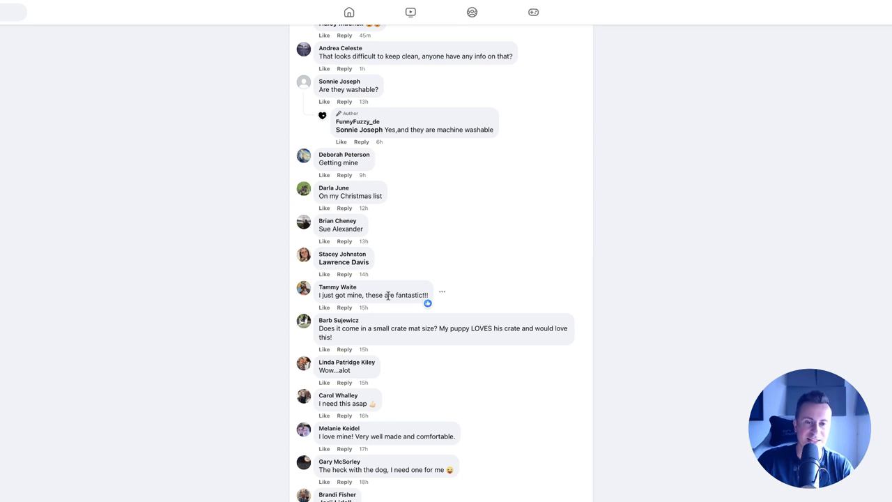
{"action": "mouse_move", "coordinate": [621, 302]}
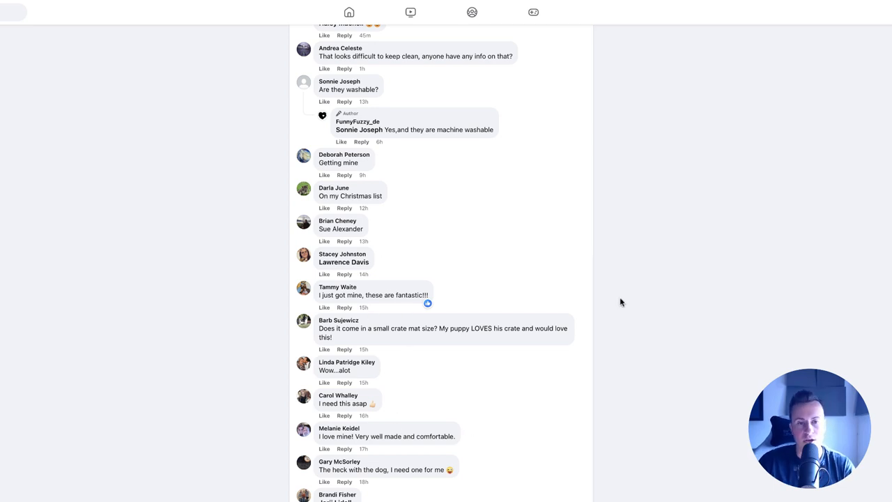
{"action": "scroll", "scroll_direction": "up", "scroll_amount": 3}
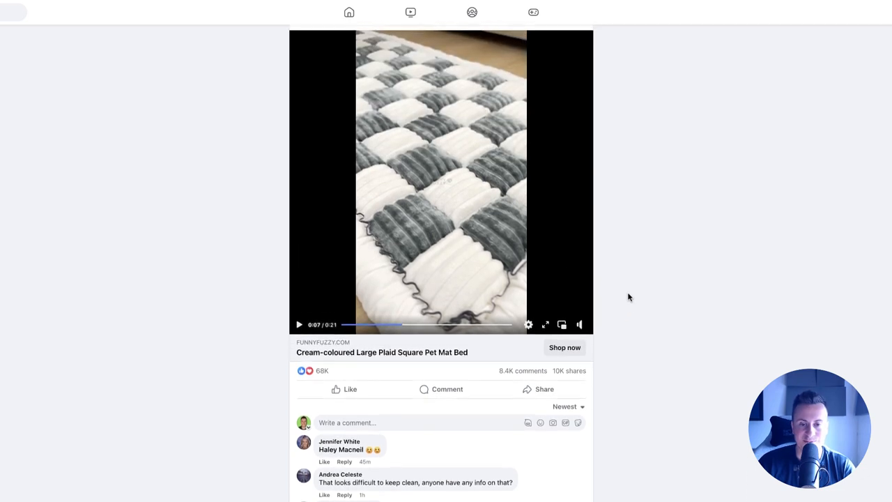
{"action": "scroll", "scroll_direction": "up", "scroll_amount": 3}
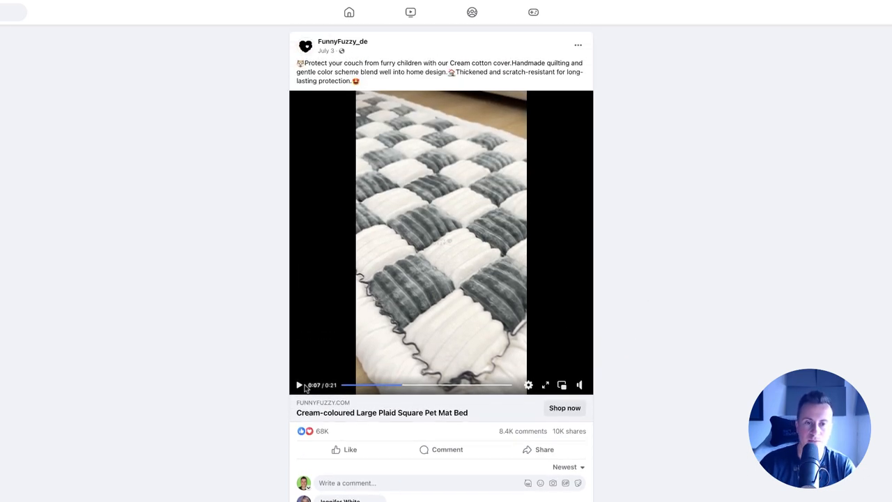
Step: Play, replay and pause the pet mat ad video, then open the £75.00 product page
{"action": "left_click", "coordinate": [299, 385]}
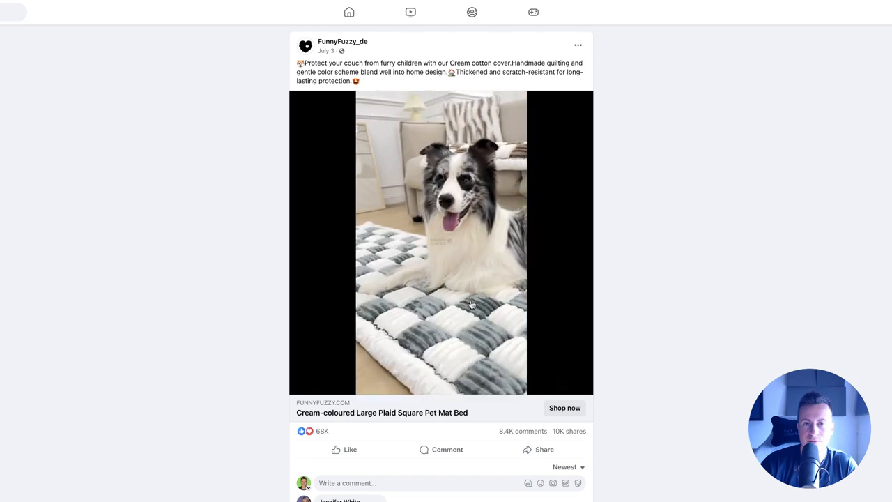
{"action": "left_click", "coordinate": [441, 242]}
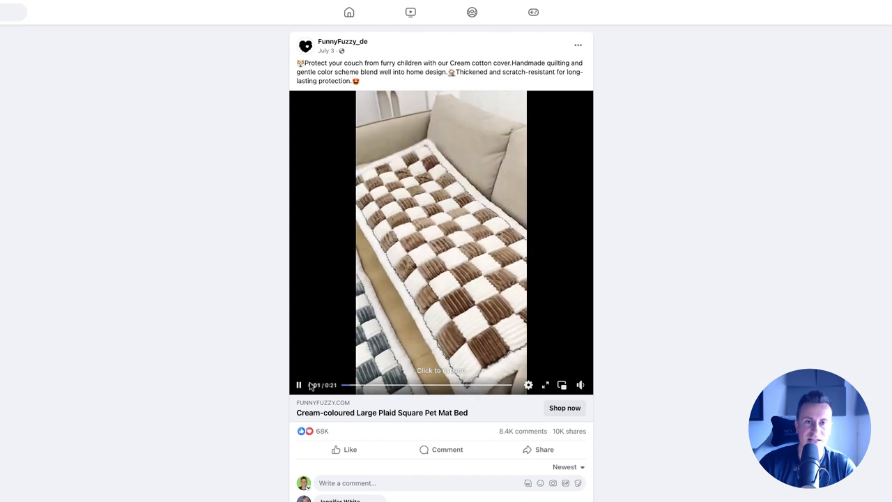
{"action": "left_click", "coordinate": [299, 384]}
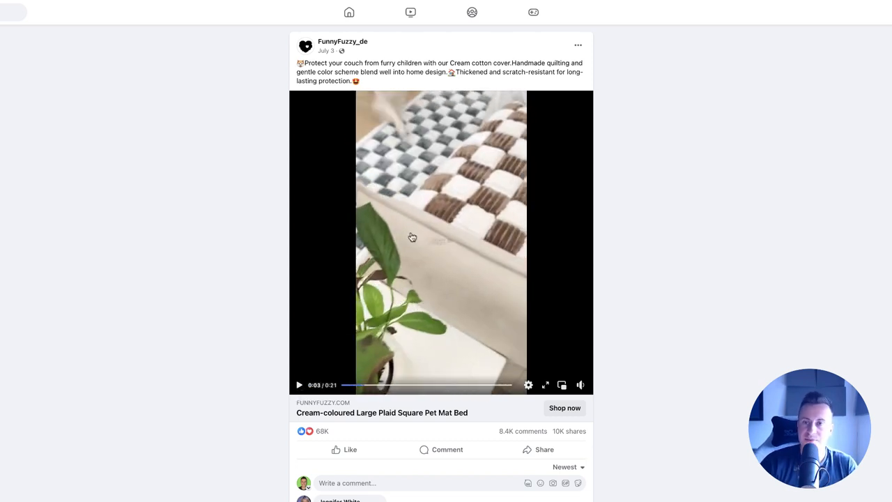
{"action": "mouse_move", "coordinate": [640, 293]}
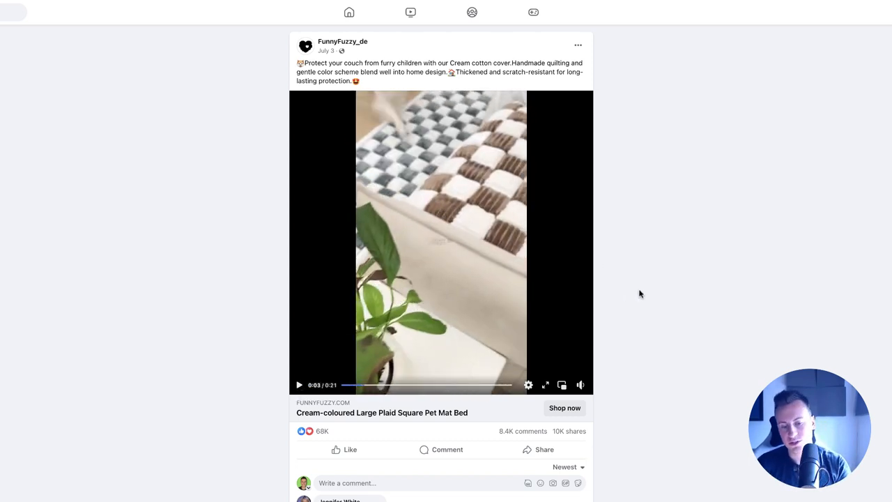
{"action": "left_click", "coordinate": [564, 407]}
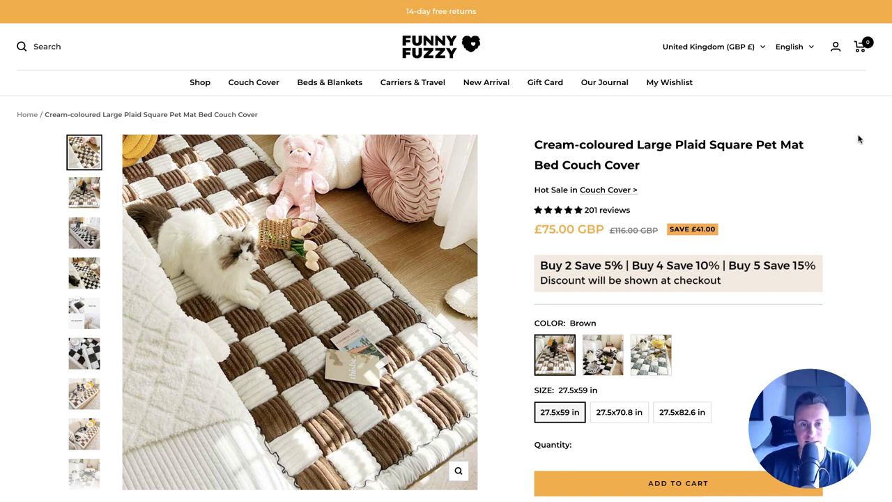
{"action": "mouse_move", "coordinate": [852, 156]}
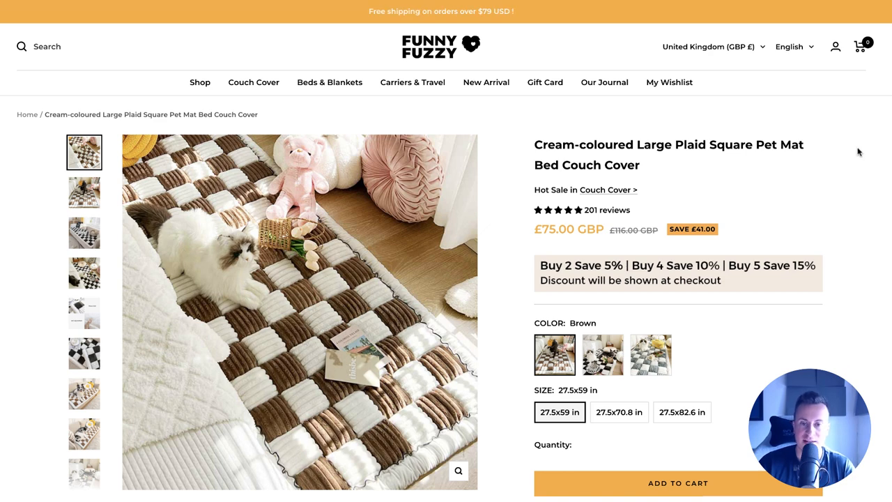
Step: Select the 27.5x59 in size and browse the product features
{"action": "scroll", "scroll_direction": "down", "scroll_amount": 3}
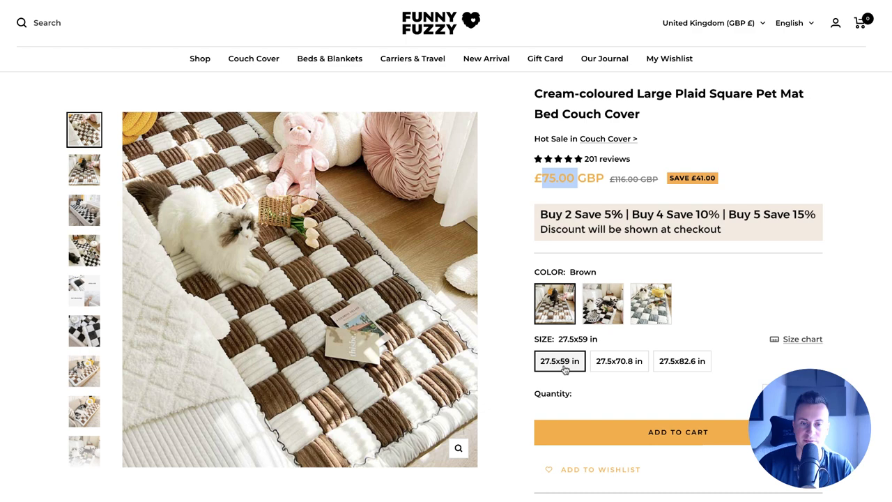
{"action": "mouse_move", "coordinate": [583, 368]}
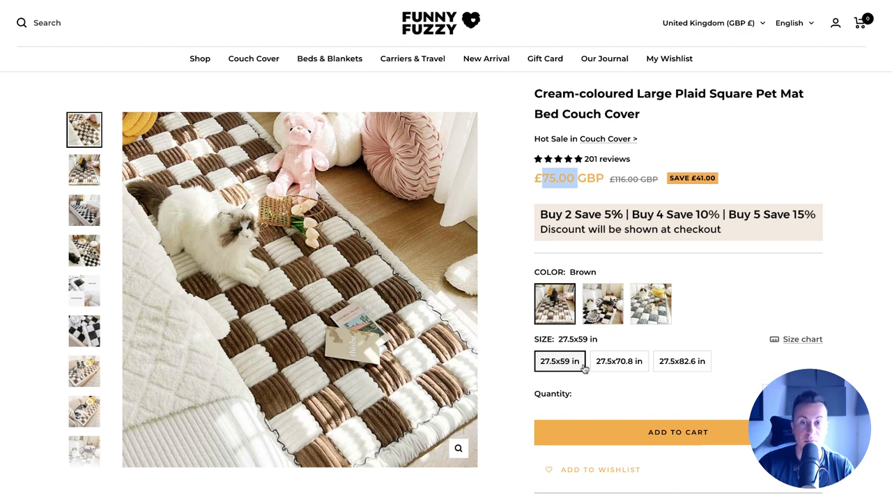
{"action": "left_click", "coordinate": [84, 170]}
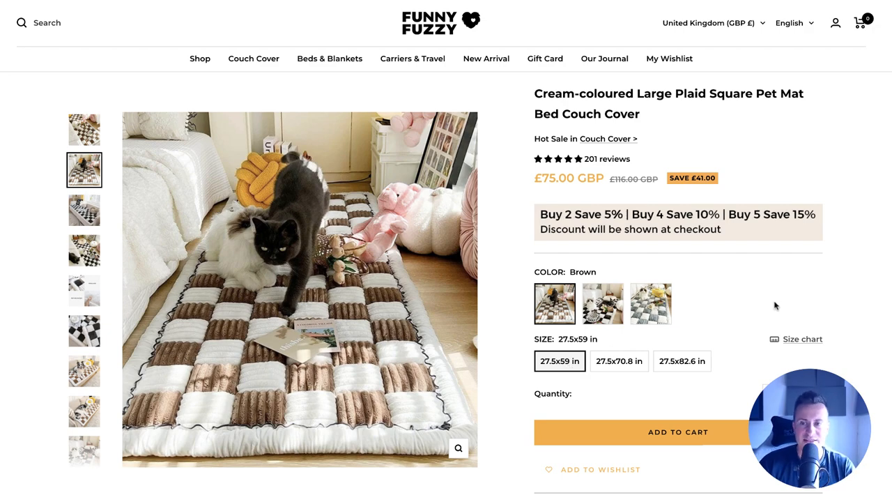
{"action": "scroll", "scroll_direction": "down", "scroll_amount": 3}
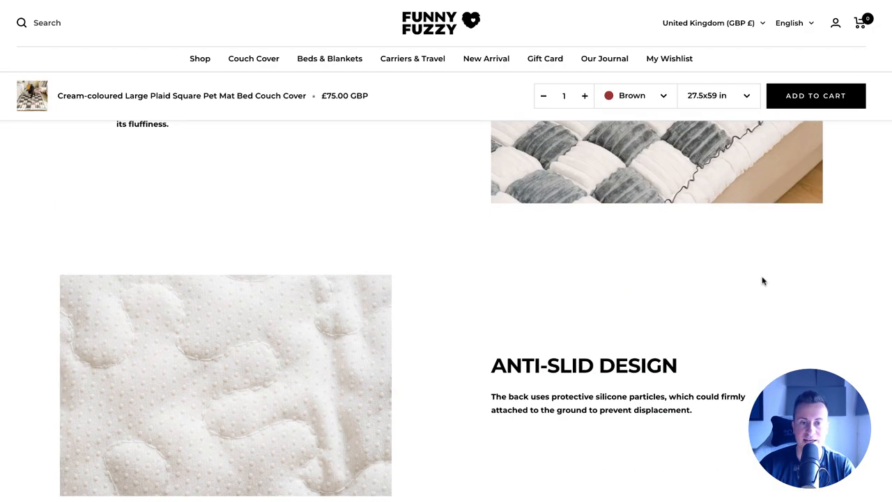
{"action": "scroll", "scroll_direction": "down", "scroll_amount": 3}
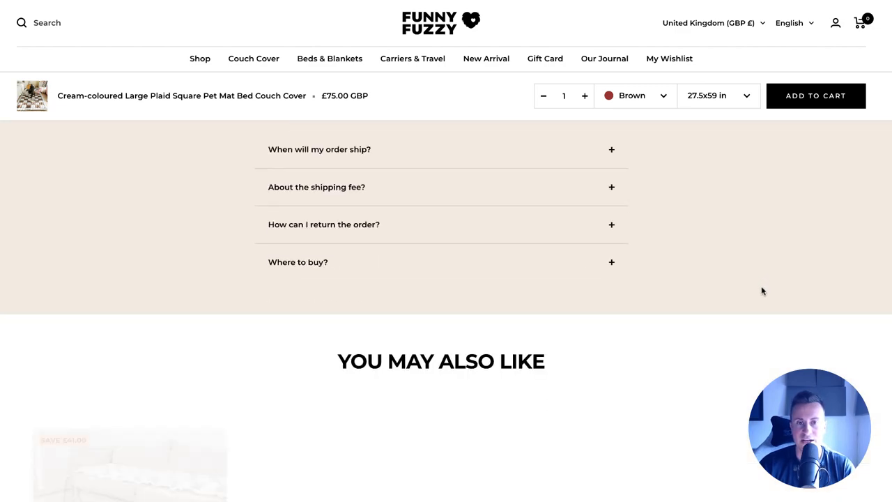
{"action": "scroll", "scroll_direction": "up", "scroll_amount": 3}
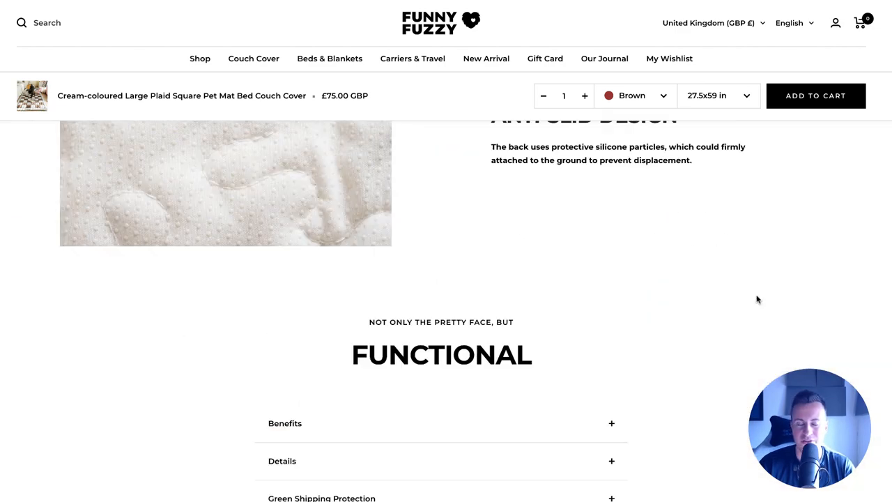
{"action": "scroll", "scroll_direction": "up", "scroll_amount": 3}
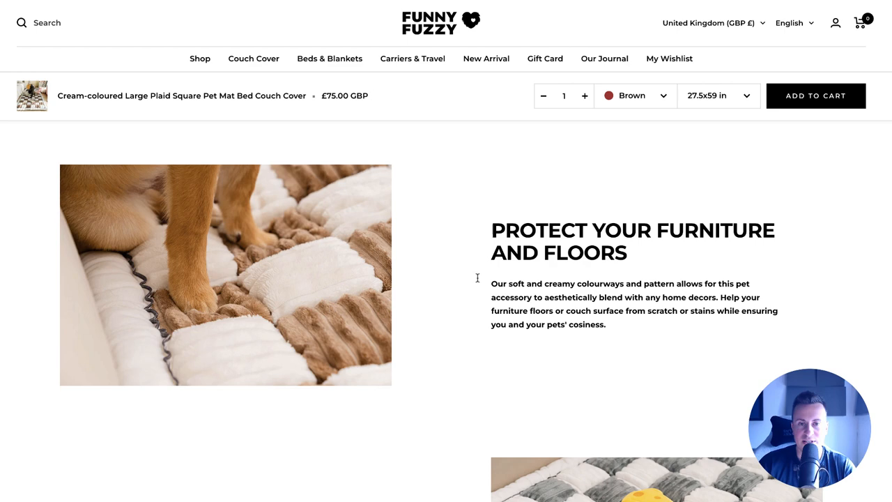
{"action": "scroll", "scroll_direction": "up", "scroll_amount": 3}
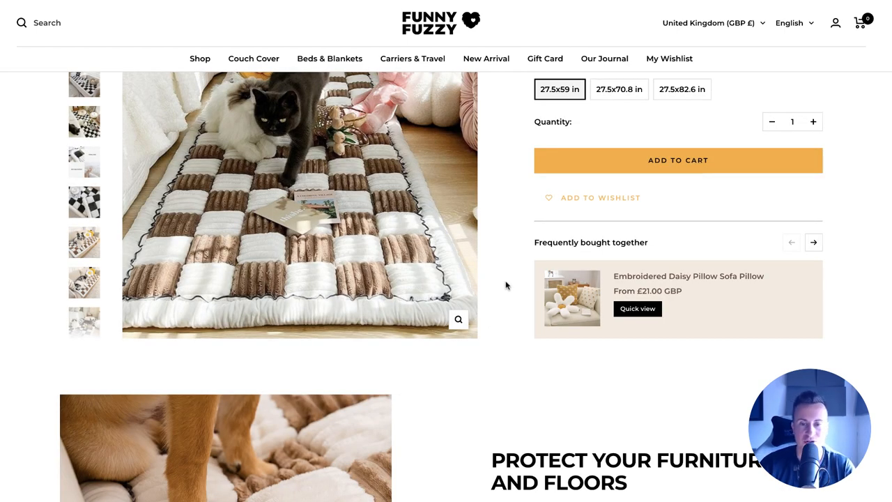
Step: Scroll through the FAQs and reviews, then return to the top of the page
{"action": "scroll", "scroll_direction": "down", "scroll_amount": 3}
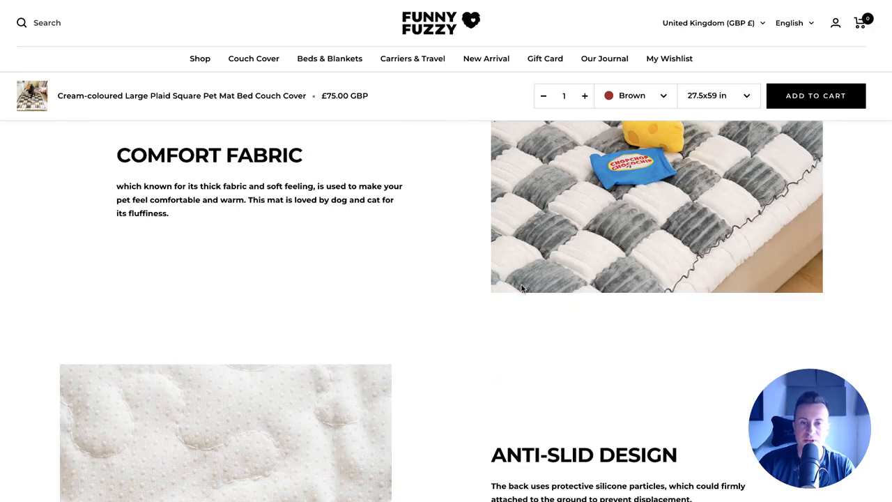
{"action": "scroll", "scroll_direction": "down", "scroll_amount": 3}
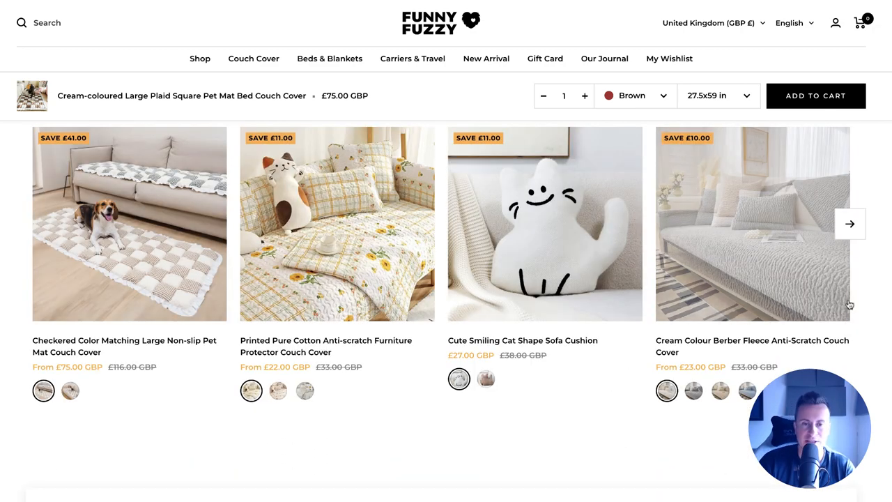
{"action": "scroll", "scroll_direction": "down", "scroll_amount": 3}
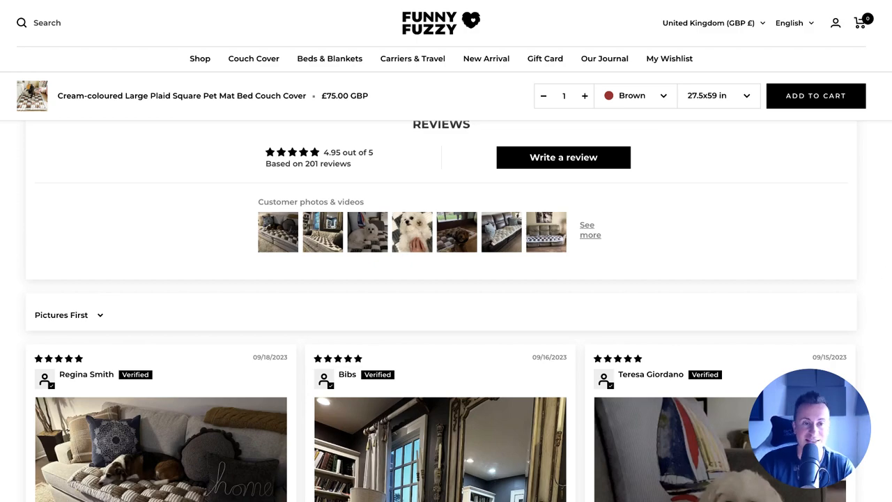
{"action": "scroll", "scroll_direction": "up", "scroll_amount": 3}
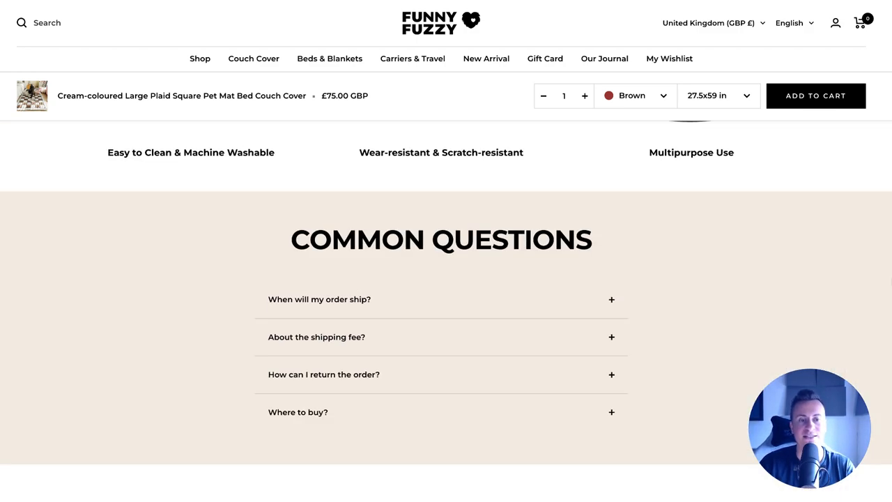
{"action": "scroll", "scroll_direction": "up", "scroll_amount": 3}
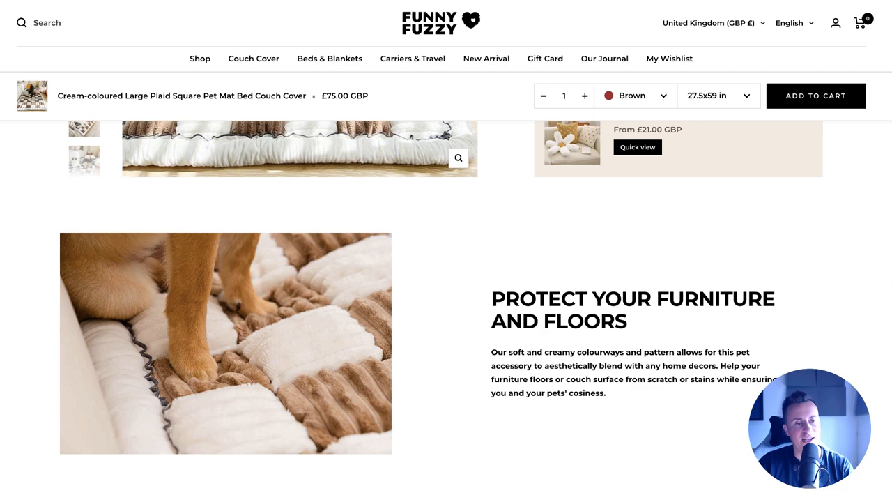
{"action": "scroll", "scroll_direction": "up", "scroll_amount": 3}
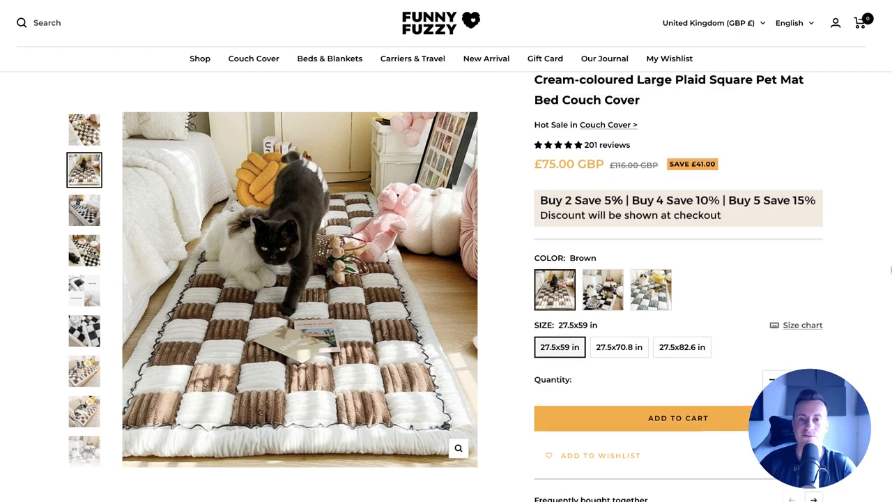
{"action": "scroll", "scroll_direction": "up", "scroll_amount": 3}
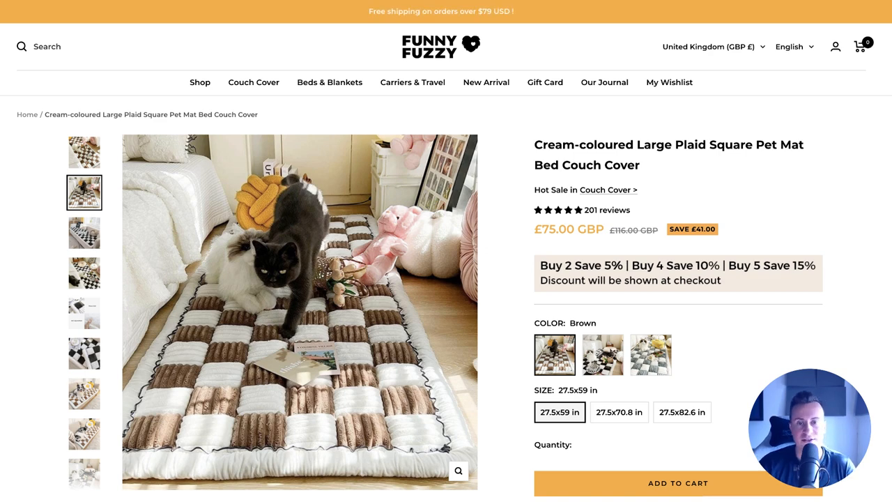
{"action": "scroll", "scroll_direction": "down", "scroll_amount": 3}
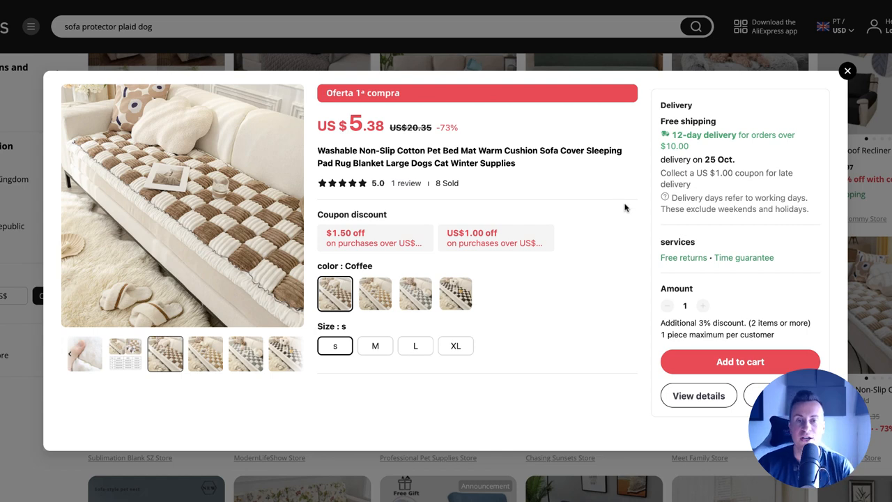
{"action": "mouse_move", "coordinate": [589, 196]}
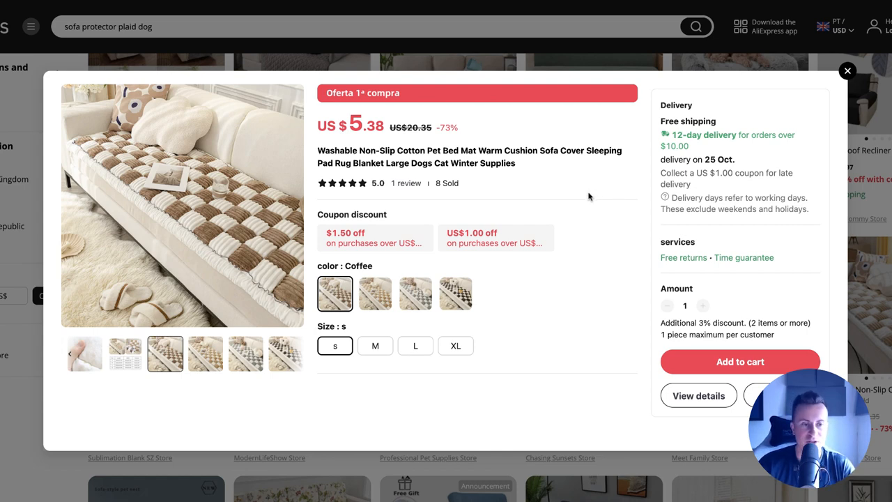
Step: Study the sofa mat's size chart and dark checkered photo, then choose size L (US$31.13)
{"action": "left_click", "coordinate": [124, 353]}
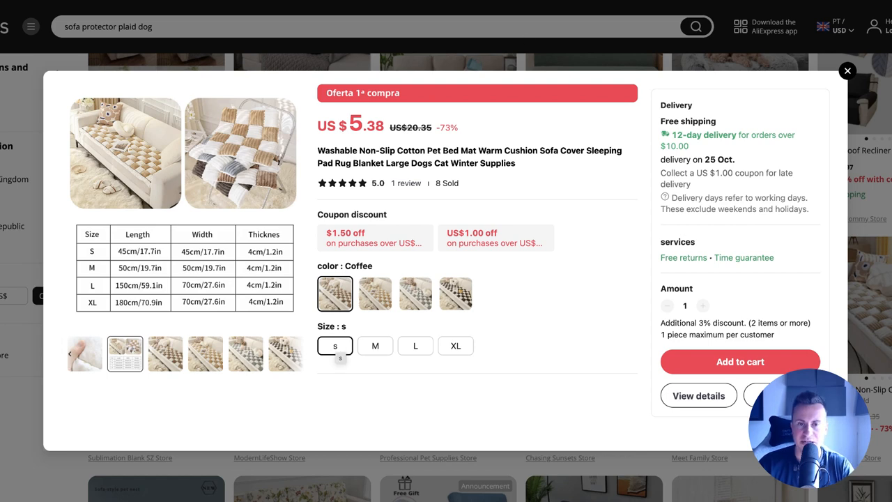
{"action": "left_click", "coordinate": [847, 70]}
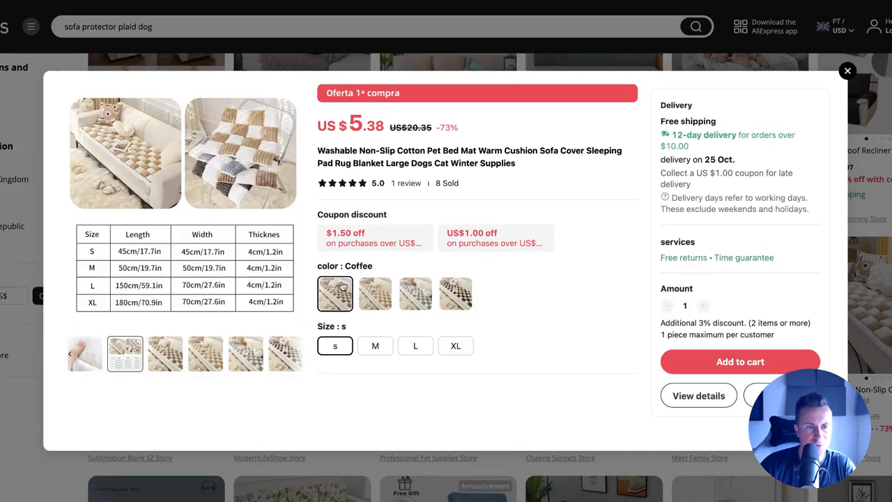
{"action": "left_click", "coordinate": [284, 354]}
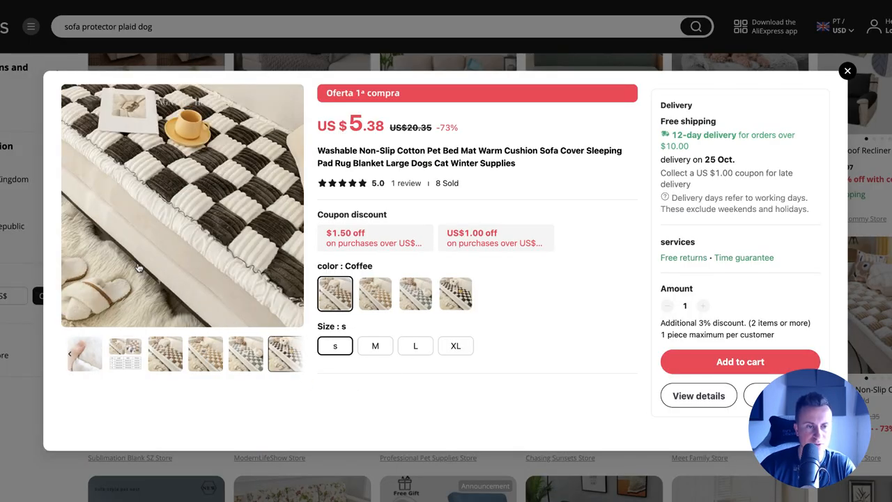
{"action": "left_click", "coordinate": [125, 354]}
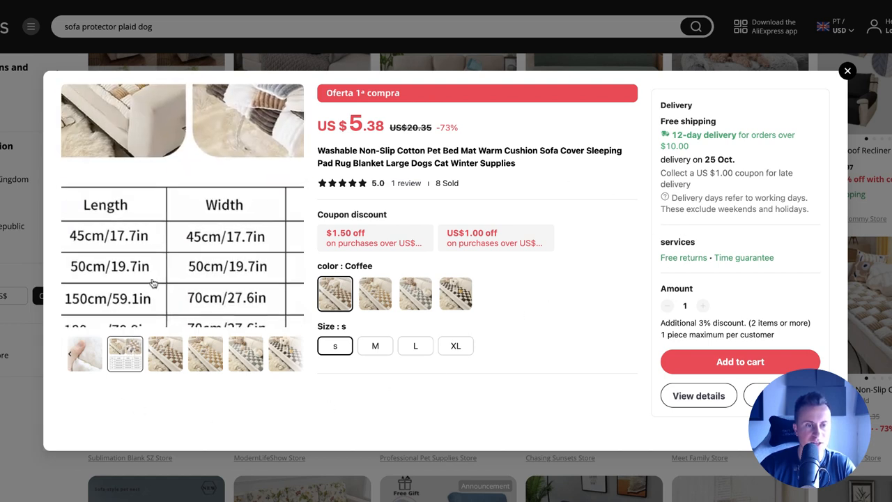
{"action": "scroll", "scroll_direction": "down", "scroll_amount": 3}
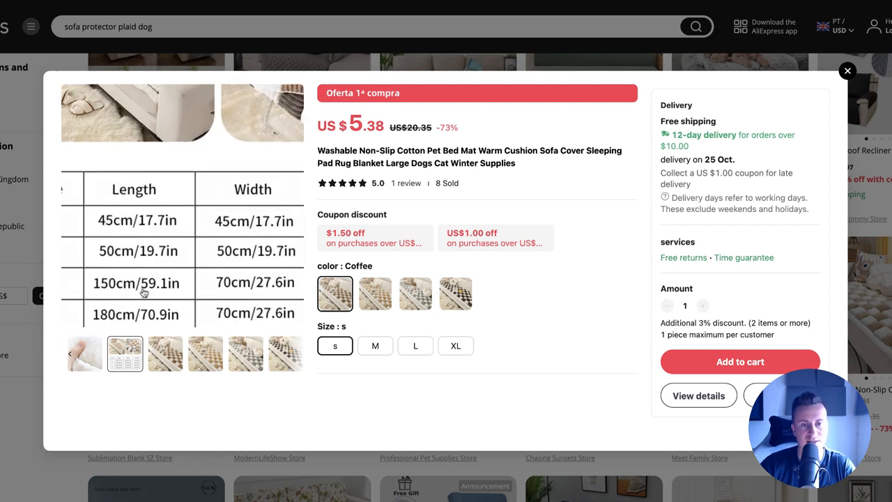
{"action": "left_click", "coordinate": [415, 346]}
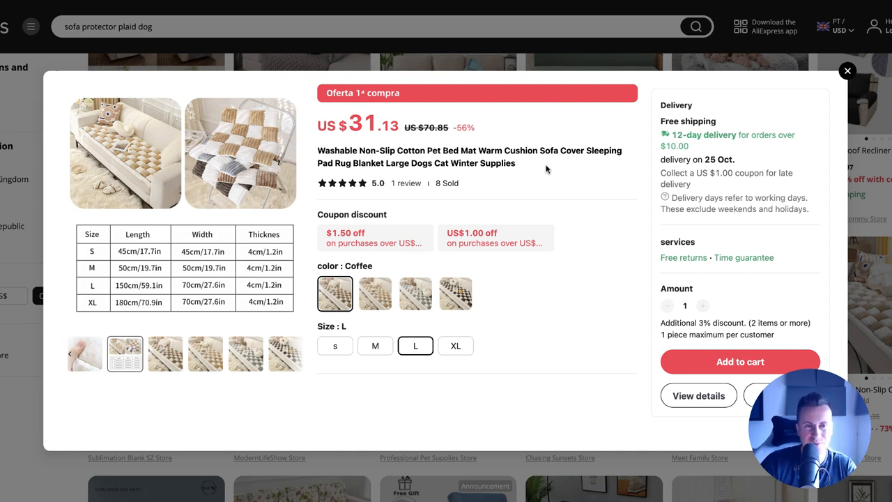
{"action": "mouse_move", "coordinate": [540, 169]}
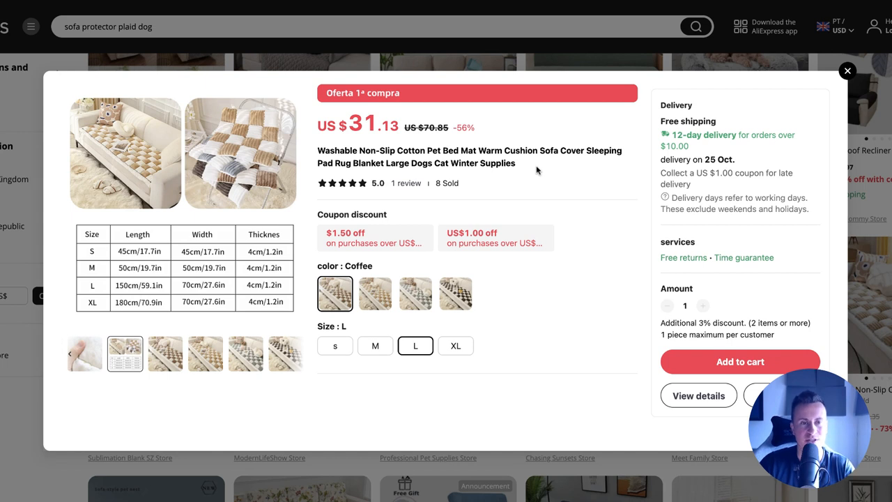
{"action": "mouse_move", "coordinate": [368, 140]}
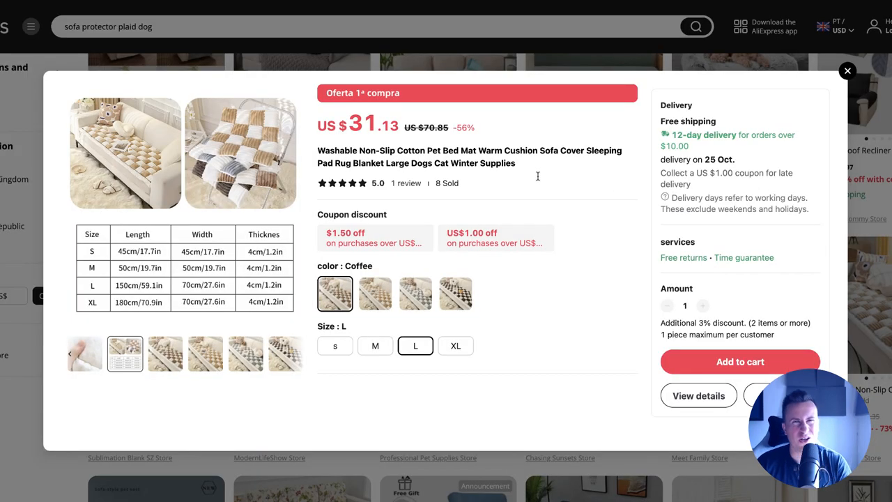
{"action": "mouse_move", "coordinate": [534, 172]}
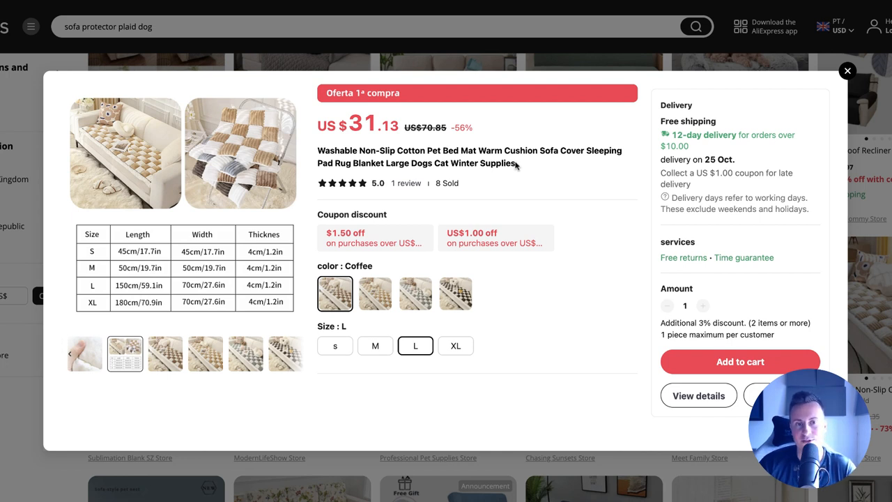
{"action": "mouse_move", "coordinate": [519, 168]}
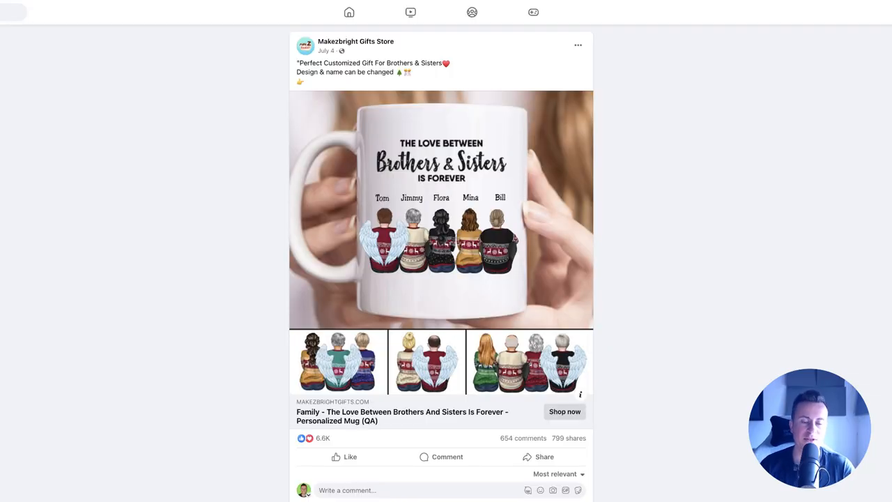
{"action": "mouse_move", "coordinate": [662, 207]}
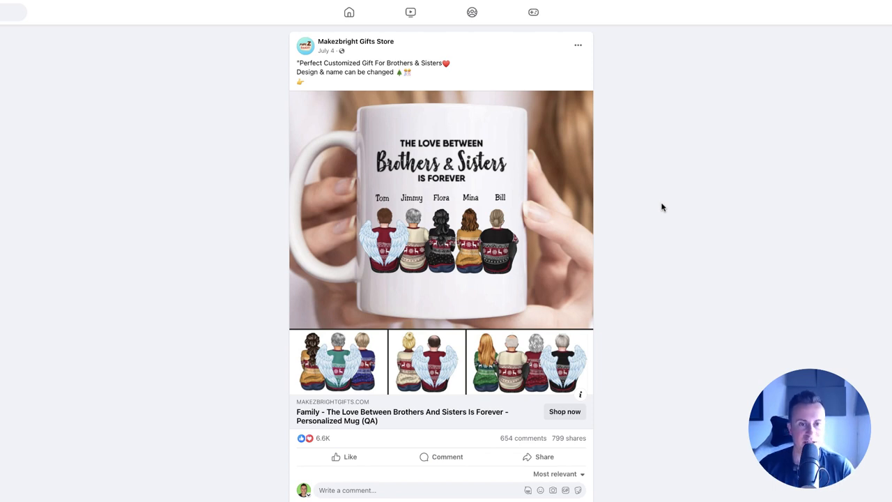
{"action": "mouse_move", "coordinate": [673, 198]}
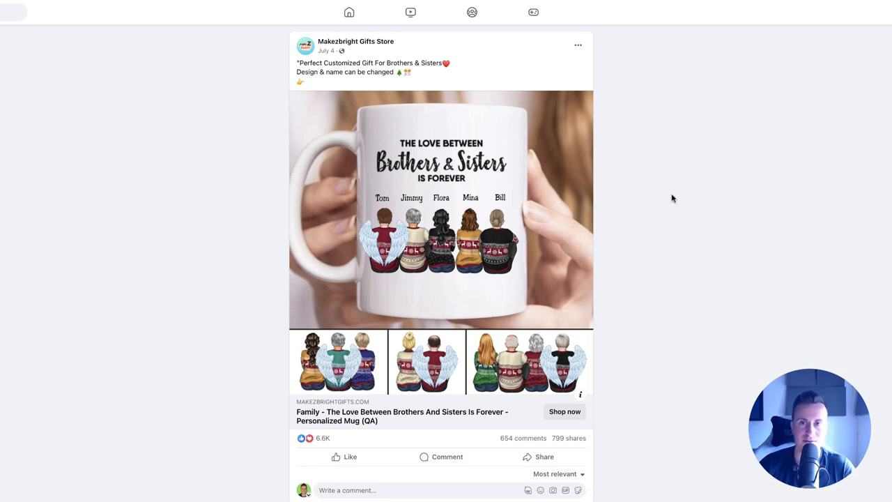
{"action": "mouse_move", "coordinate": [682, 130]}
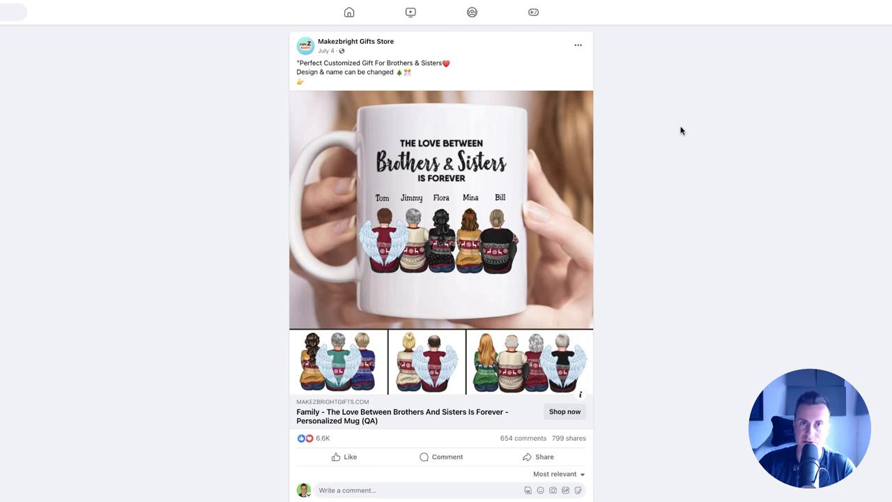
{"action": "mouse_move", "coordinate": [672, 198]}
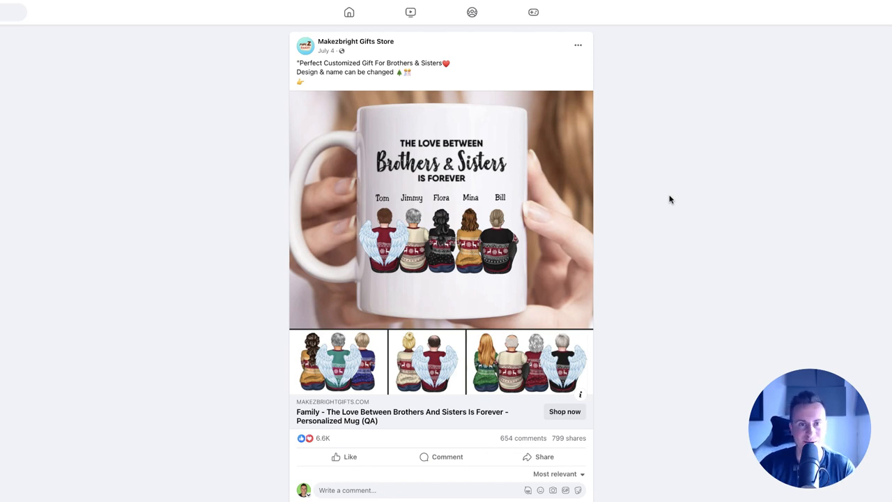
{"action": "mouse_move", "coordinate": [660, 212]}
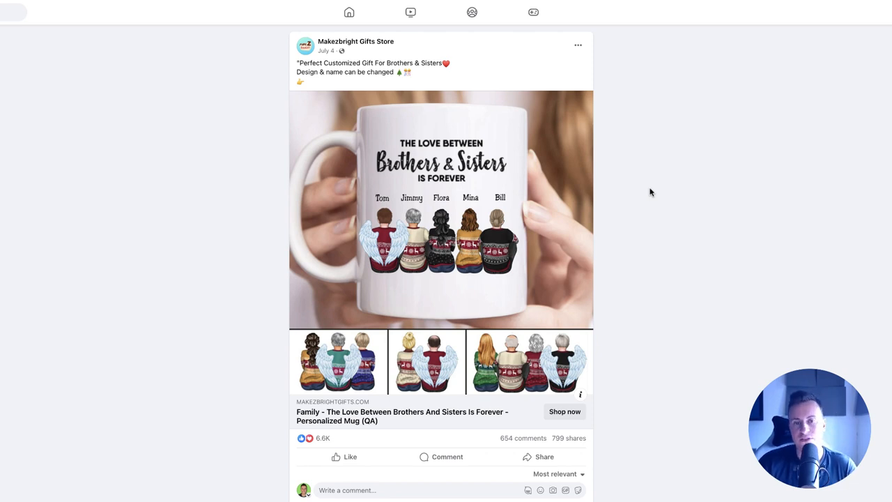
{"action": "mouse_move", "coordinate": [565, 182]}
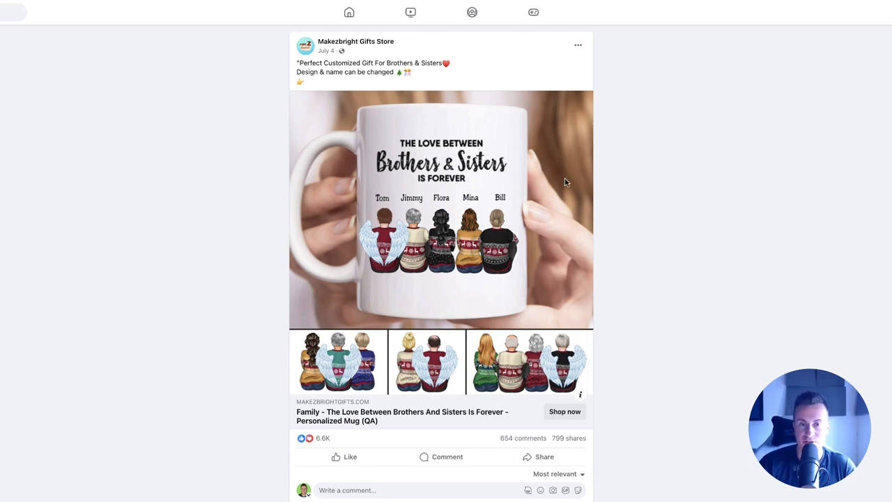
Step: Scroll the feed to the Makezbright Gifts Store Brothers & Sisters mug ad
{"action": "scroll", "scroll_direction": "down", "scroll_amount": 3}
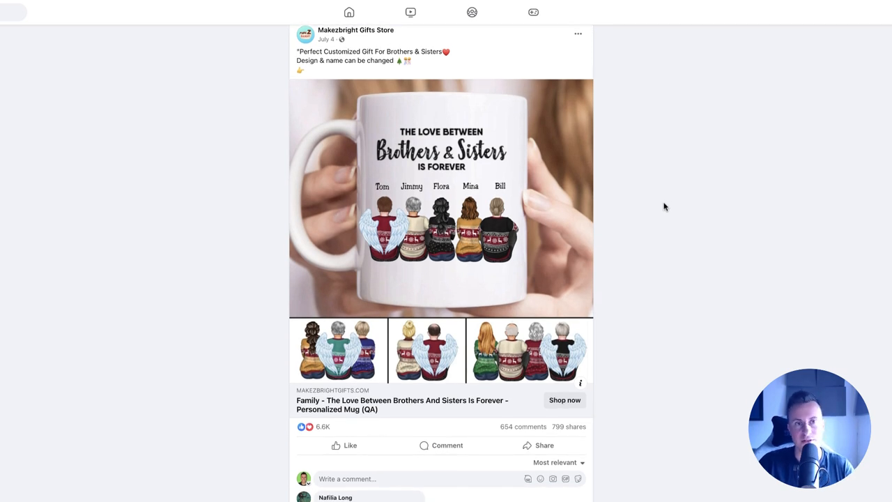
{"action": "mouse_move", "coordinate": [673, 198]}
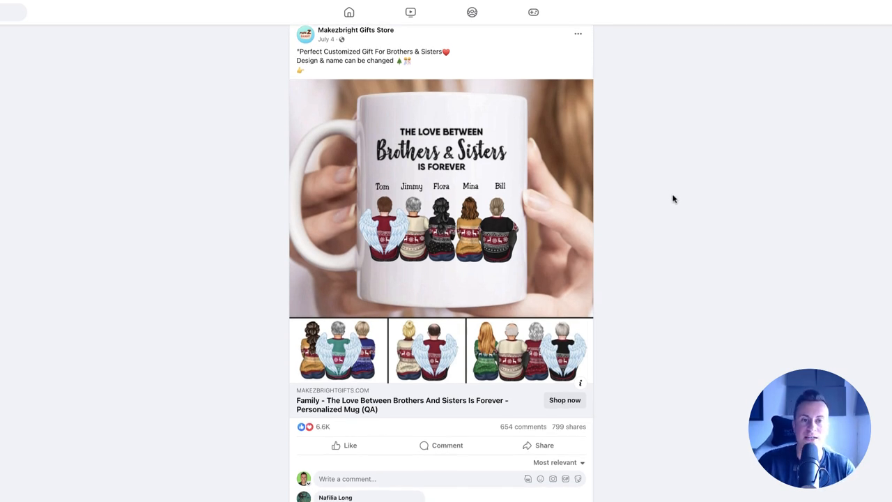
{"action": "mouse_move", "coordinate": [671, 200]}
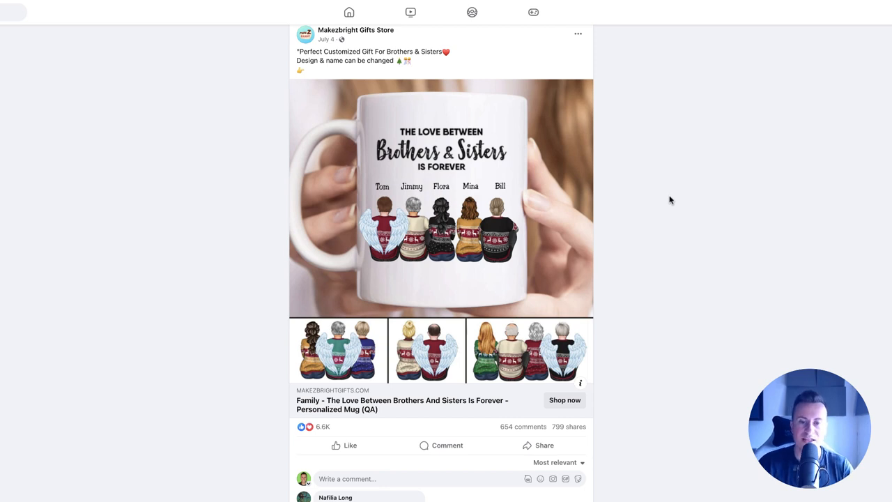
{"action": "scroll", "scroll_direction": "down", "scroll_amount": 3}
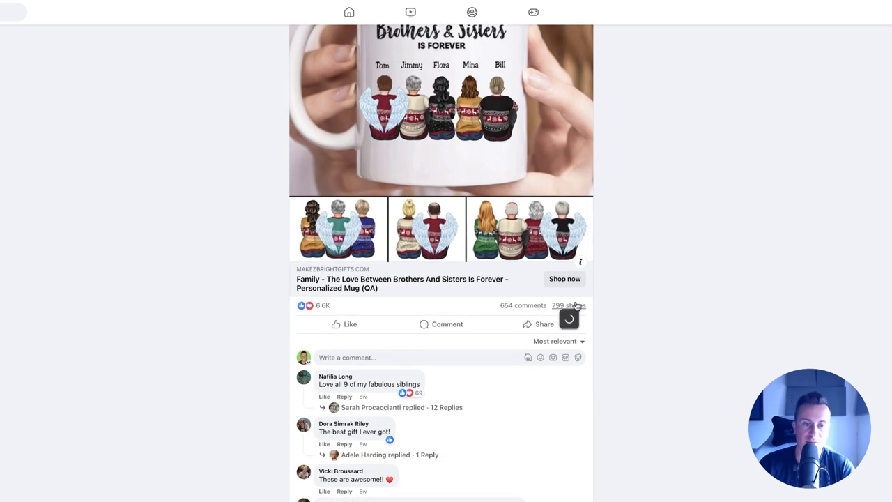
{"action": "scroll", "scroll_direction": "down", "scroll_amount": 3}
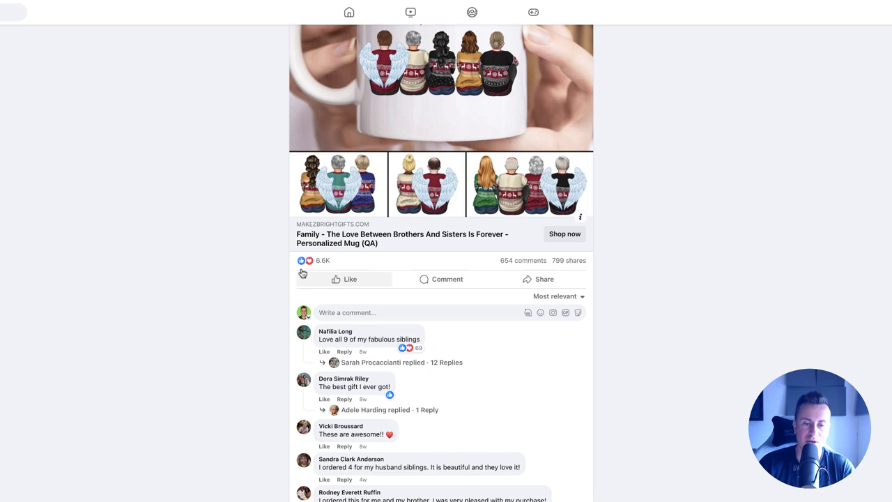
{"action": "scroll", "scroll_direction": "down", "scroll_amount": 3}
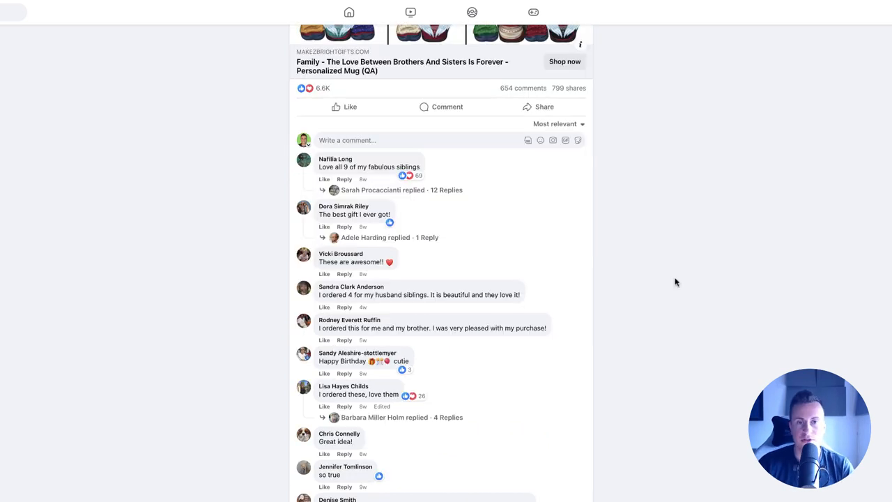
{"action": "mouse_move", "coordinate": [526, 228]}
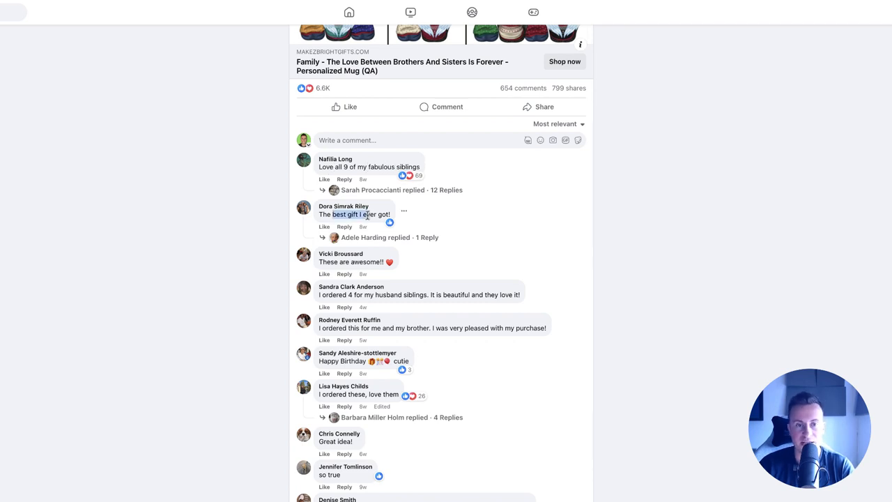
{"action": "scroll", "scroll_direction": "down", "scroll_amount": 3}
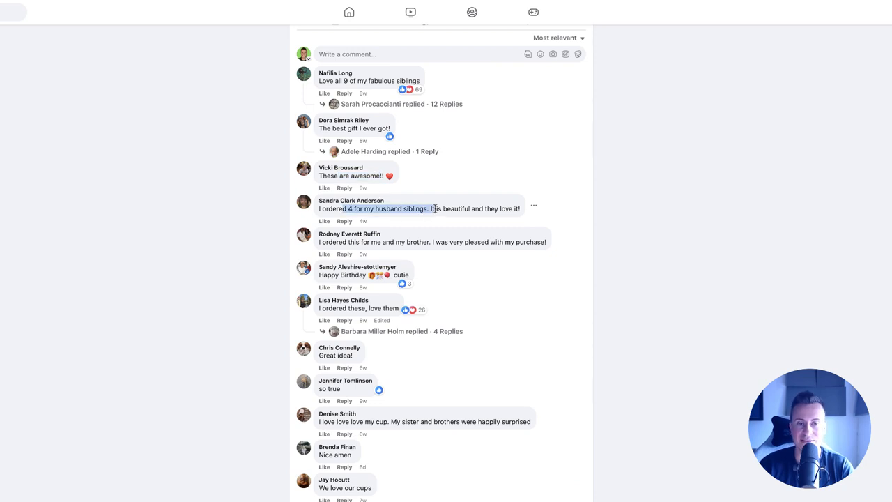
{"action": "scroll", "scroll_direction": "up", "scroll_amount": 3}
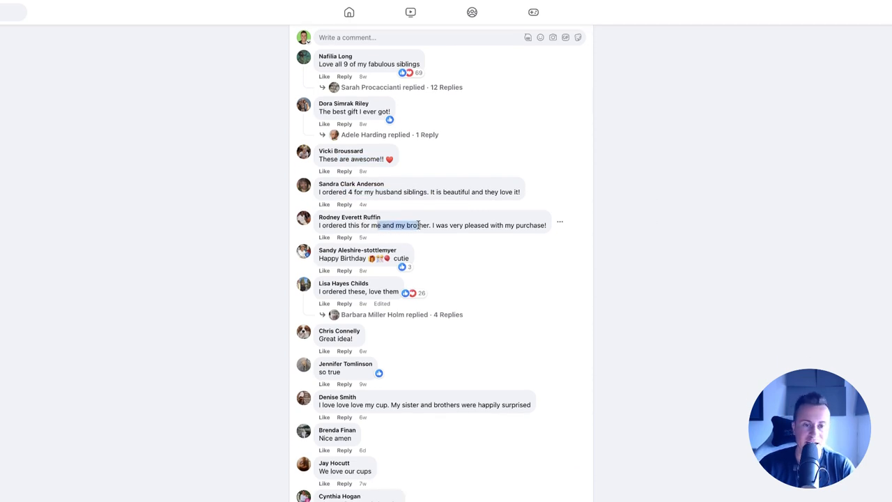
{"action": "scroll", "scroll_direction": "down", "scroll_amount": 3}
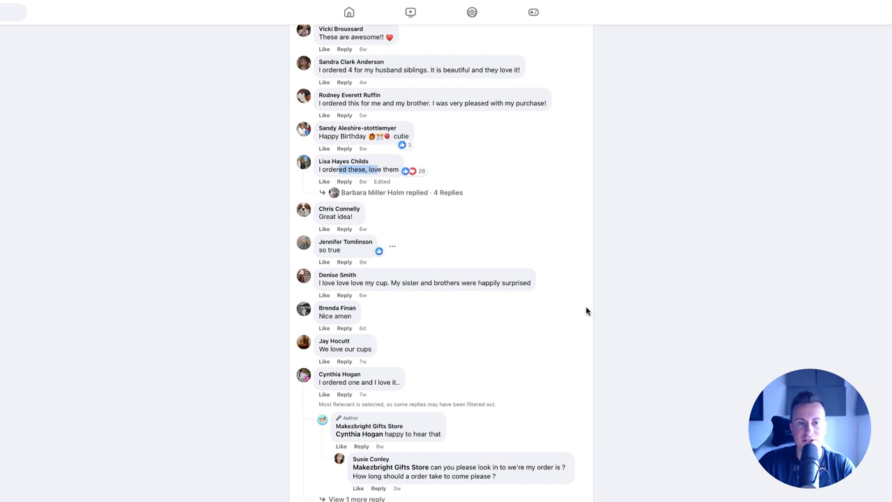
{"action": "scroll", "scroll_direction": "down", "scroll_amount": 3}
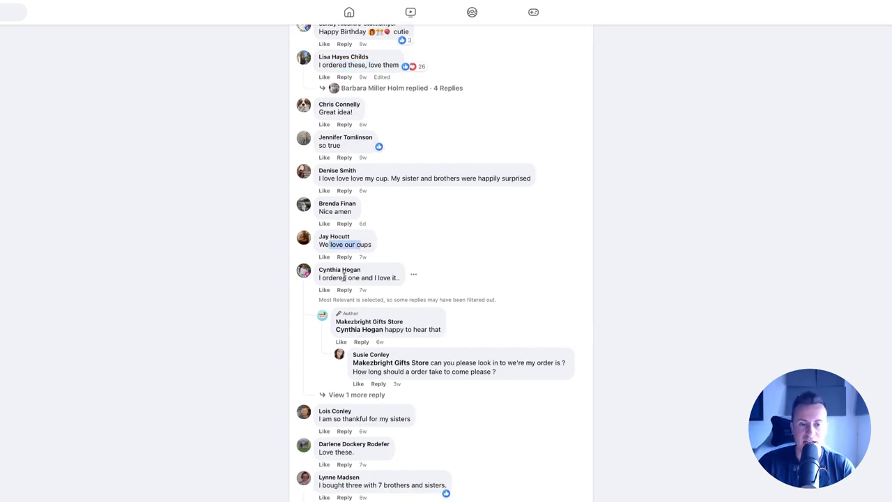
{"action": "scroll", "scroll_direction": "down", "scroll_amount": 3}
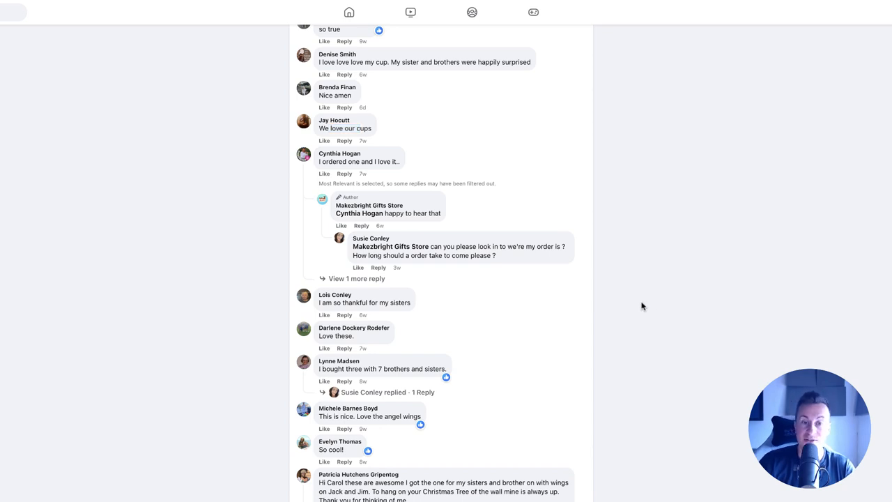
{"action": "scroll", "scroll_direction": "up", "scroll_amount": 3}
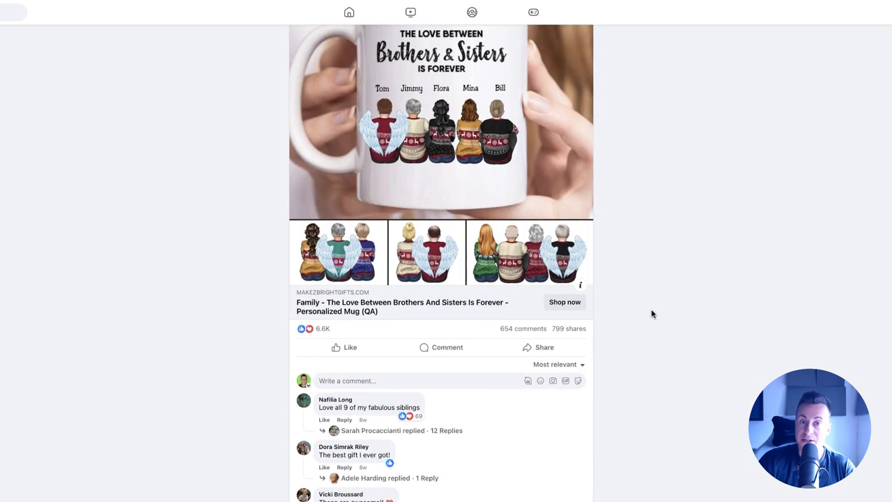
{"action": "scroll", "scroll_direction": "up", "scroll_amount": 3}
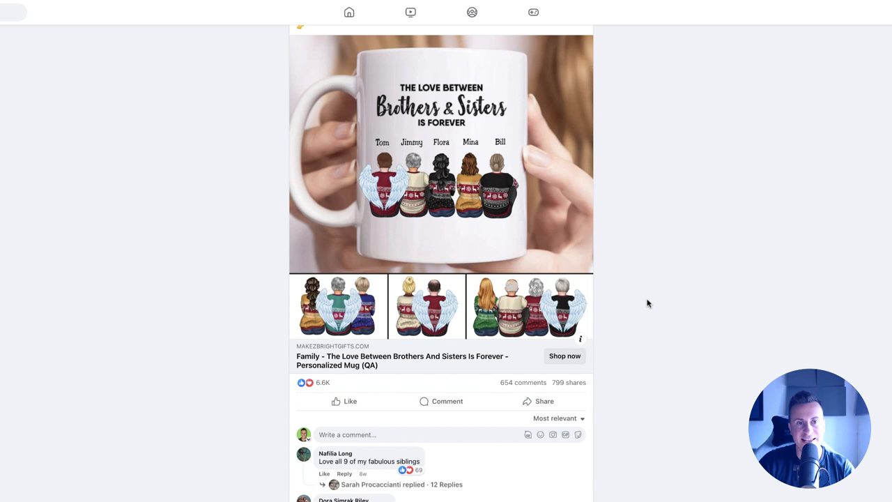
{"action": "scroll", "scroll_direction": "up", "scroll_amount": 3}
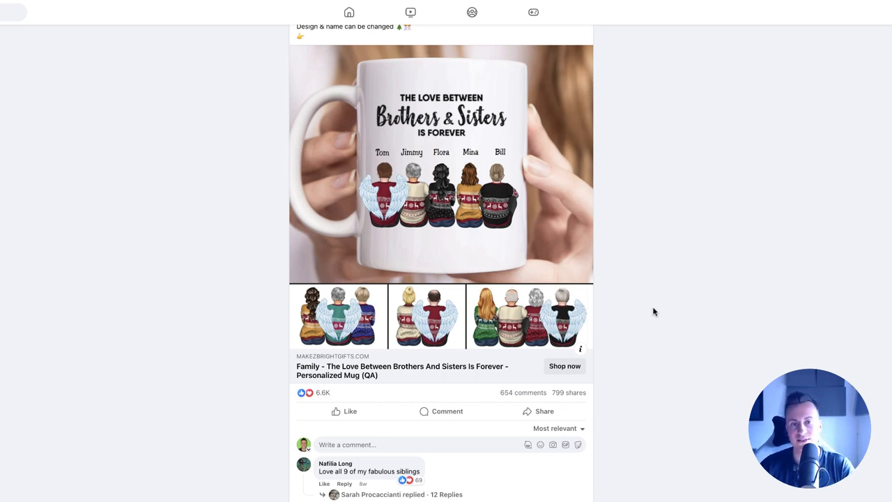
{"action": "mouse_move", "coordinate": [486, 197]}
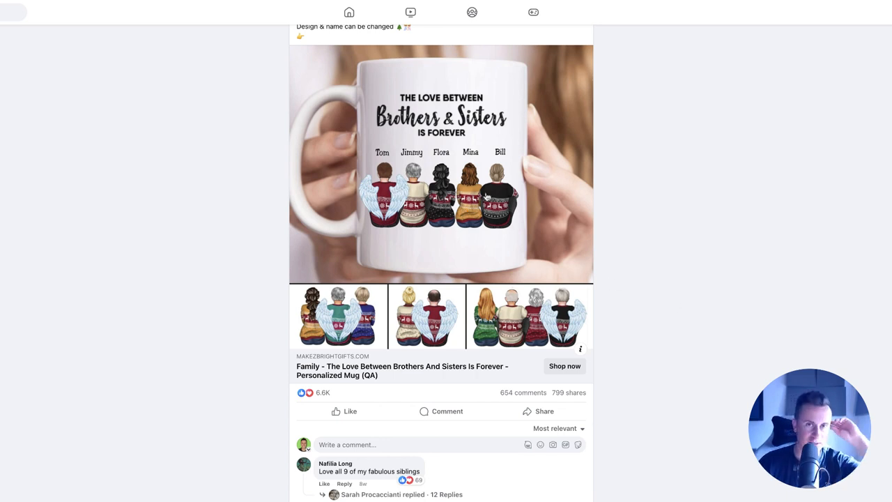
{"action": "mouse_move", "coordinate": [715, 210]}
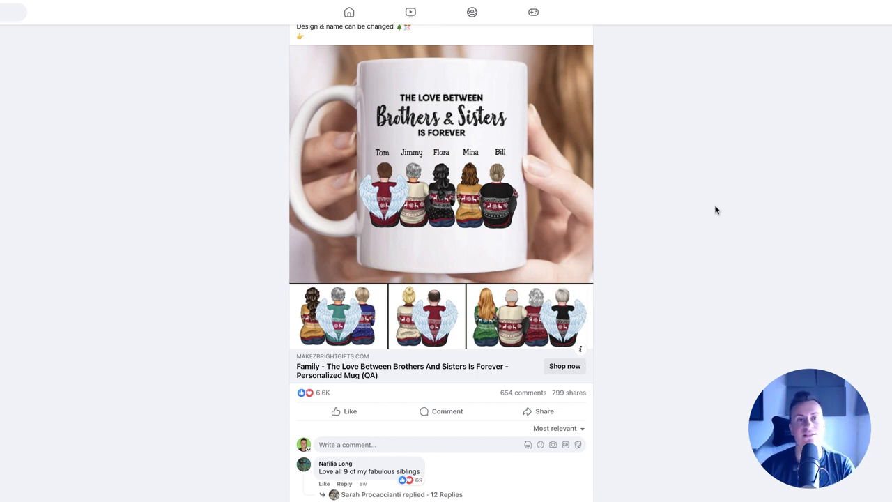
{"action": "mouse_move", "coordinate": [686, 221]}
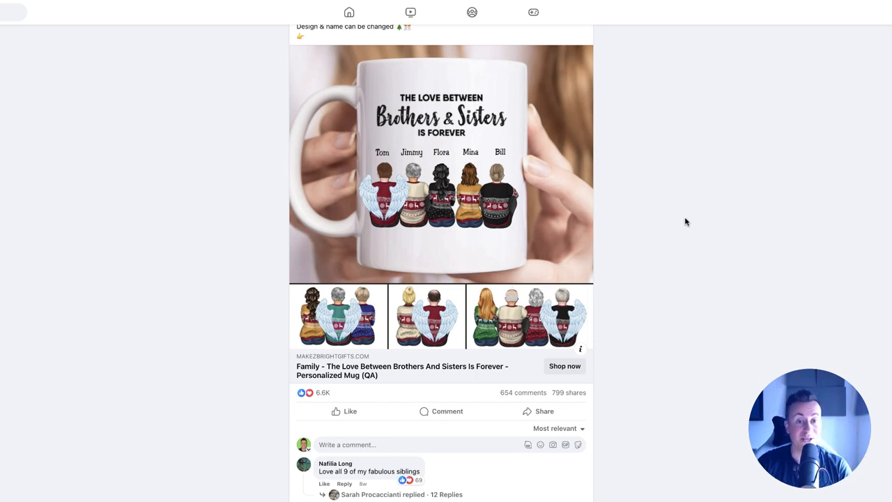
{"action": "mouse_move", "coordinate": [682, 216]}
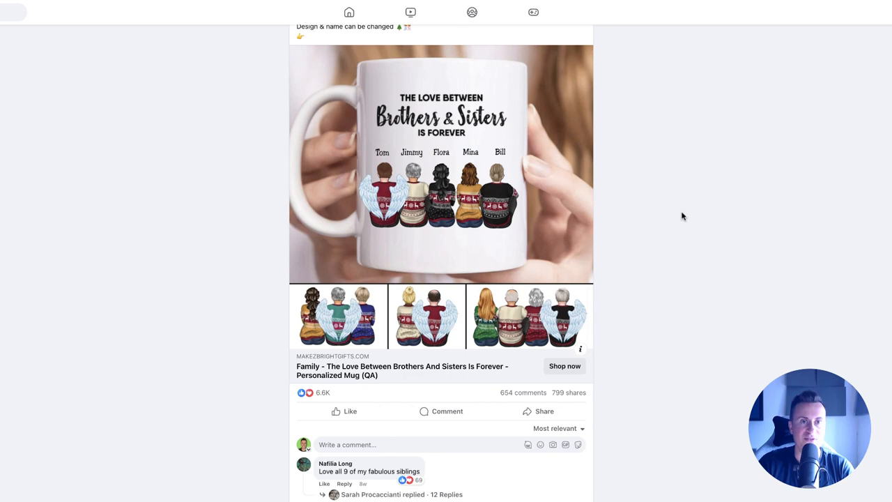
{"action": "mouse_move", "coordinate": [673, 196]}
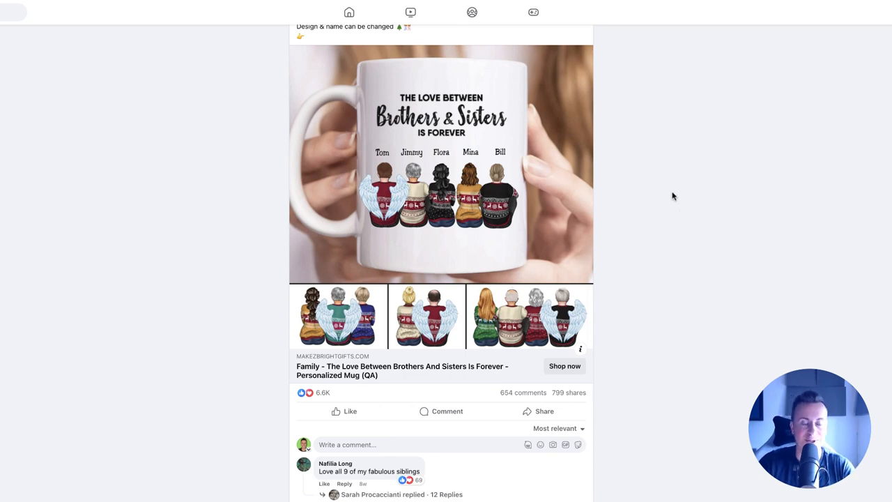
{"action": "left_click", "coordinate": [564, 366]}
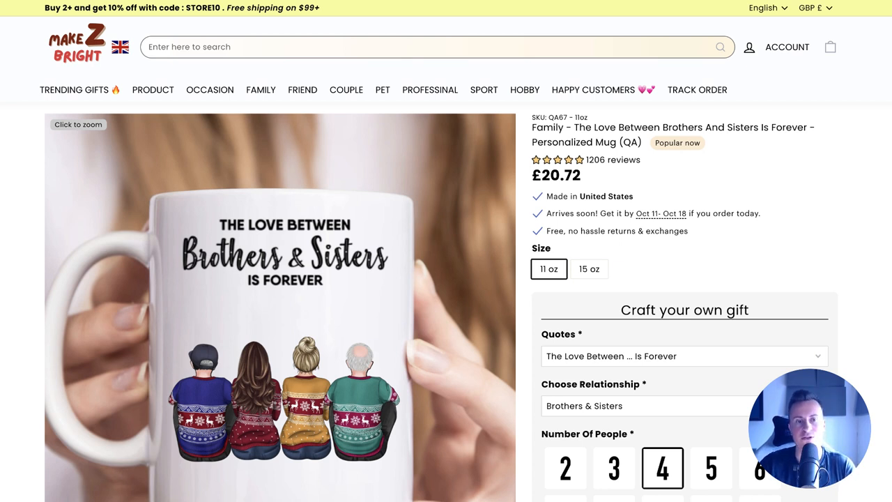
Step: Choose the 15 oz mug size and confirm the £24.04 price
{"action": "scroll", "scroll_direction": "down", "scroll_amount": 3}
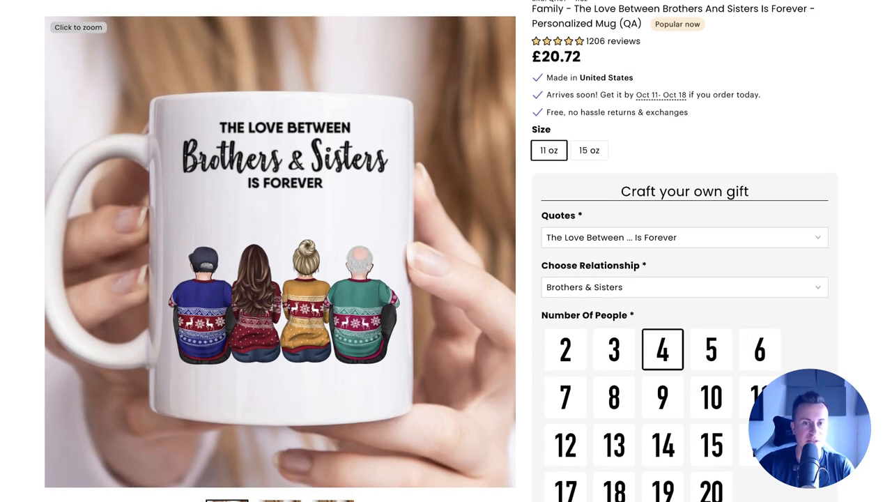
{"action": "scroll", "scroll_direction": "up", "scroll_amount": 3}
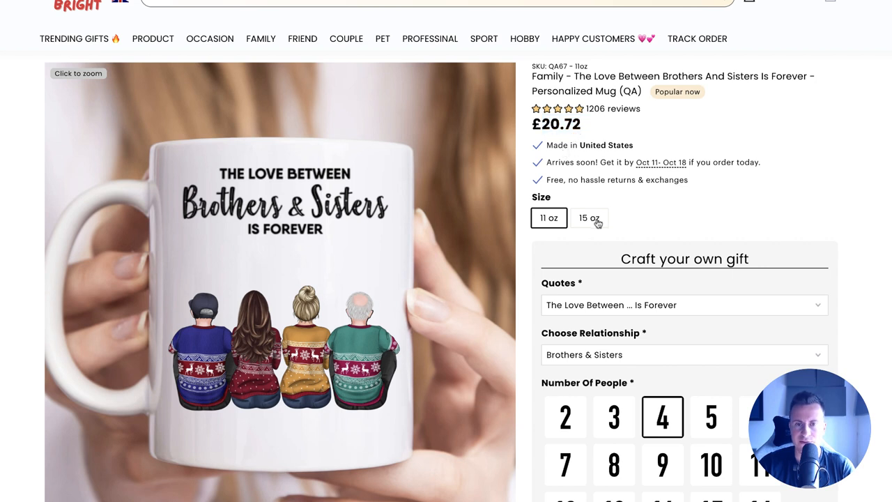
{"action": "left_click", "coordinate": [589, 217]}
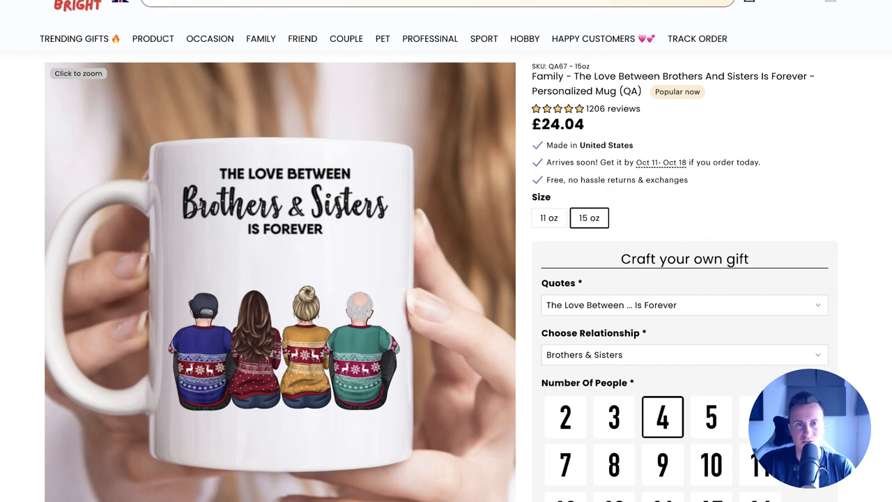
{"action": "scroll", "scroll_direction": "up", "scroll_amount": 3}
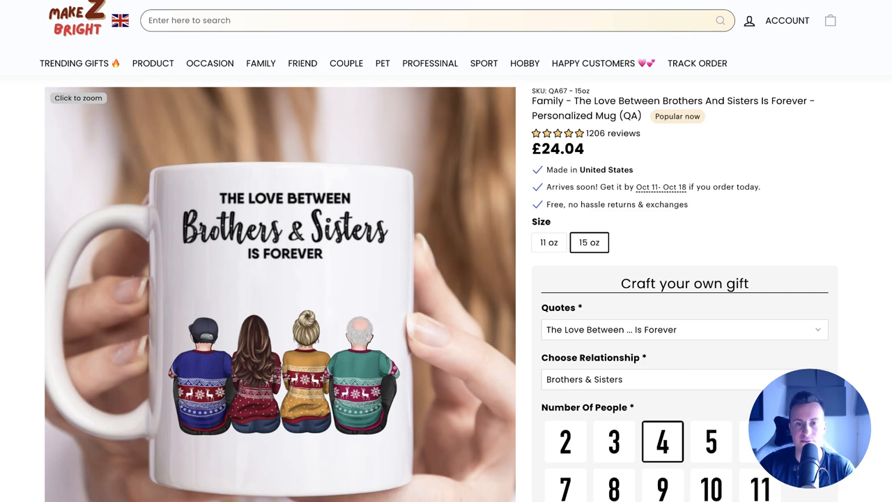
Step: Set Number Of People to 10 and browse the gender, skin, color and hair options
{"action": "scroll", "scroll_direction": "down", "scroll_amount": 3}
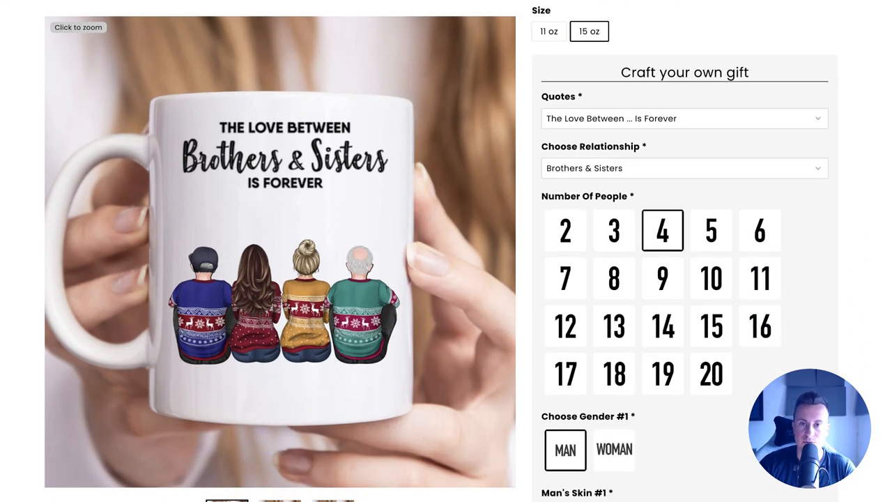
{"action": "scroll", "scroll_direction": "down", "scroll_amount": 3}
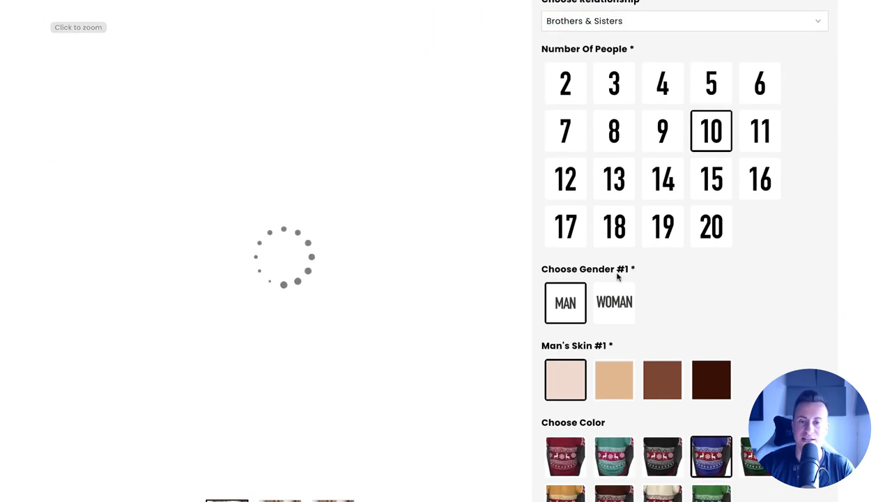
{"action": "scroll", "scroll_direction": "down", "scroll_amount": 3}
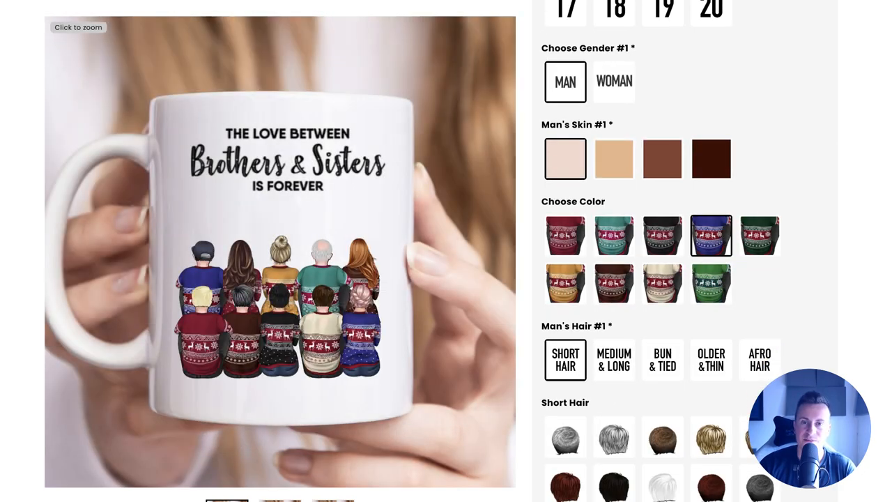
{"action": "scroll", "scroll_direction": "down", "scroll_amount": 3}
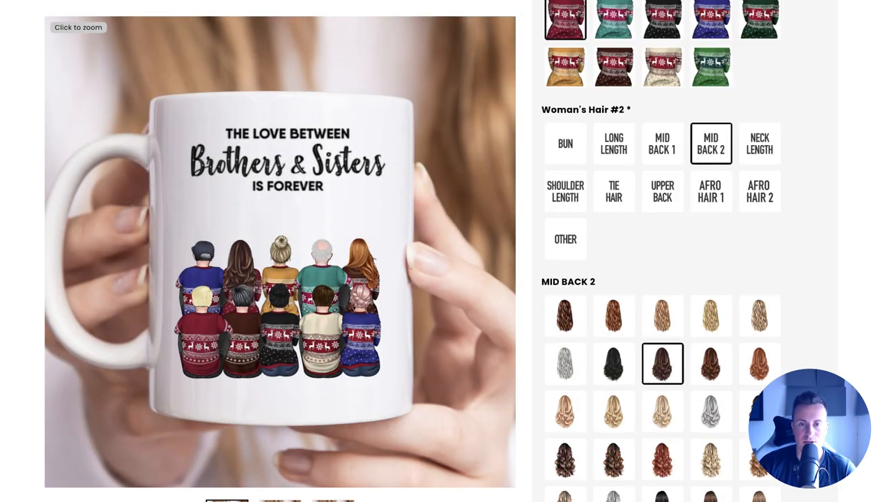
{"action": "scroll", "scroll_direction": "down", "scroll_amount": 3}
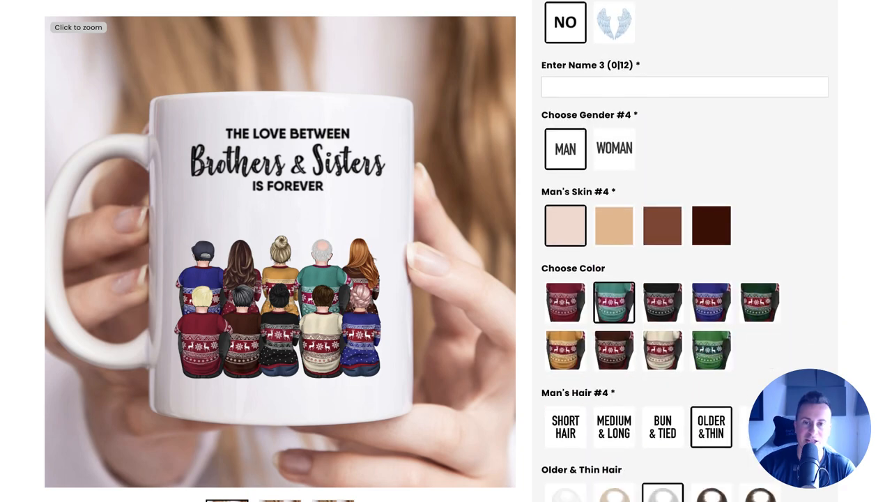
{"action": "scroll", "scroll_direction": "down", "scroll_amount": 3}
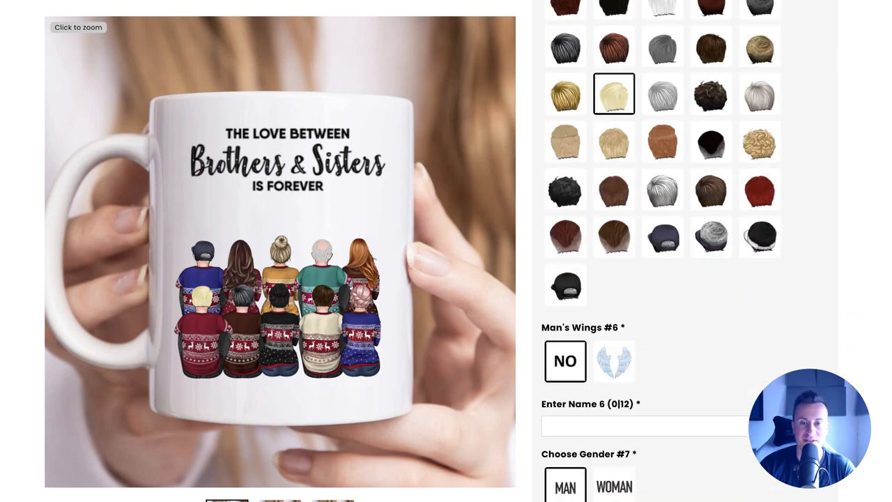
{"action": "scroll", "scroll_direction": "down", "scroll_amount": 3}
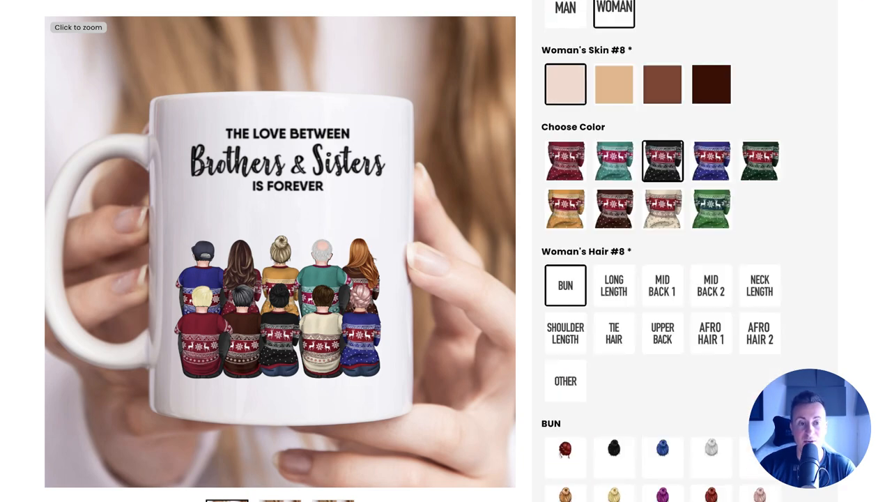
{"action": "left_click", "coordinate": [711, 166]}
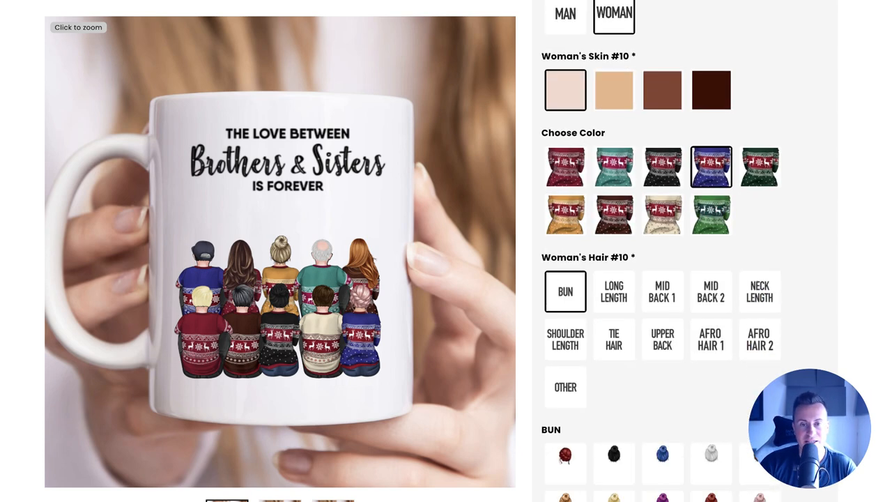
{"action": "scroll", "scroll_direction": "down", "scroll_amount": 3}
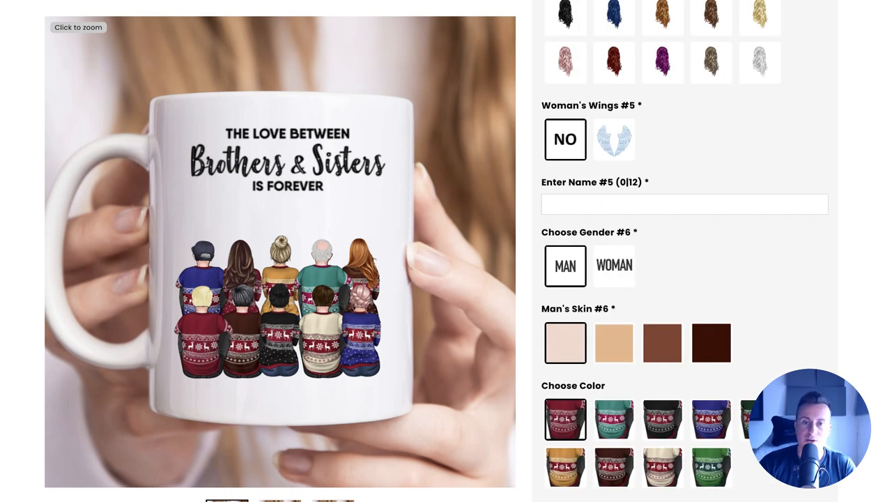
{"action": "scroll", "scroll_direction": "up", "scroll_amount": 3}
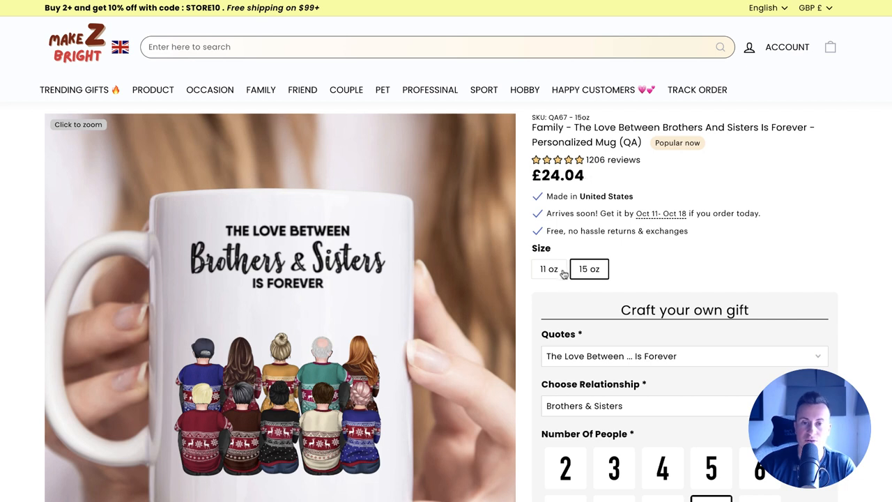
Step: Select the 11 oz mug size, dropping the price to £20.72
{"action": "left_click", "coordinate": [549, 269]}
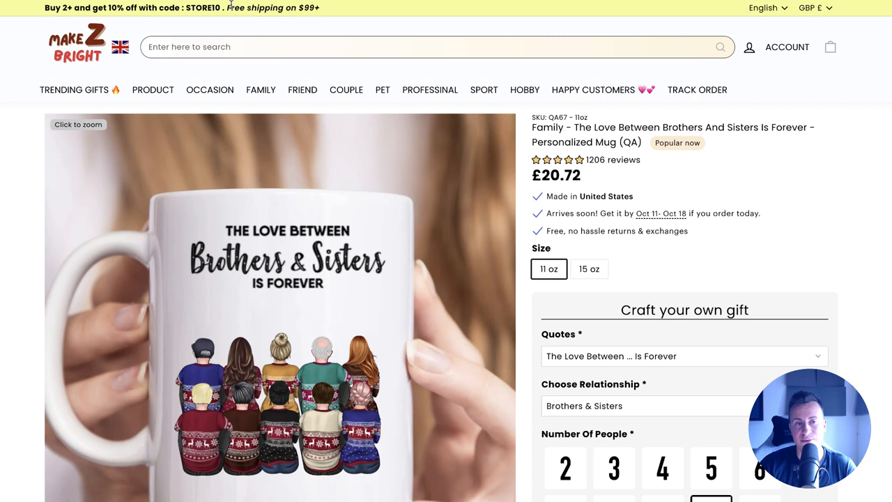
{"action": "mouse_move", "coordinate": [319, 29]}
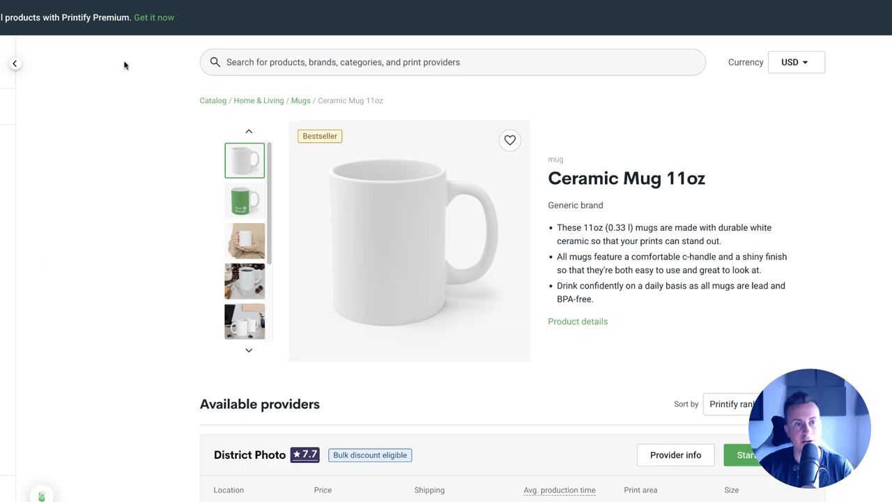
Step: Scroll the Ceramic Mug 11oz page to District Photo: from USD 4.40, shipping USD 6.29
{"action": "scroll", "scroll_direction": "down", "scroll_amount": 3}
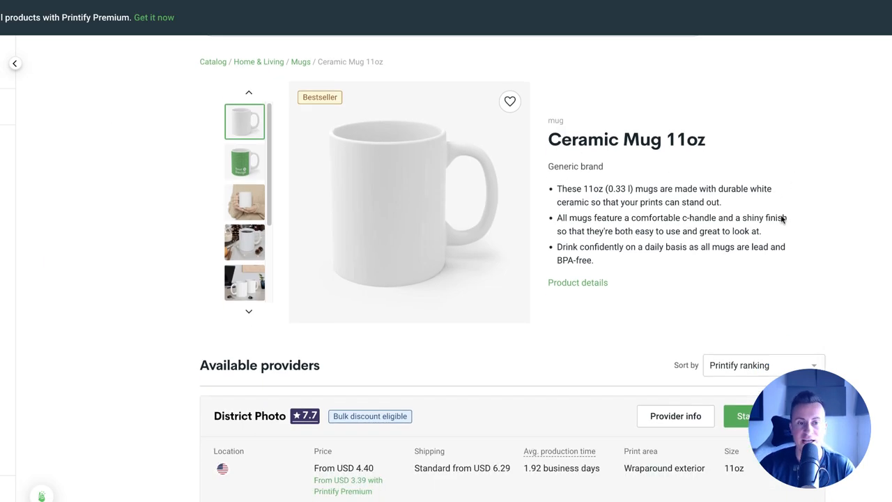
{"action": "scroll", "scroll_direction": "down", "scroll_amount": 3}
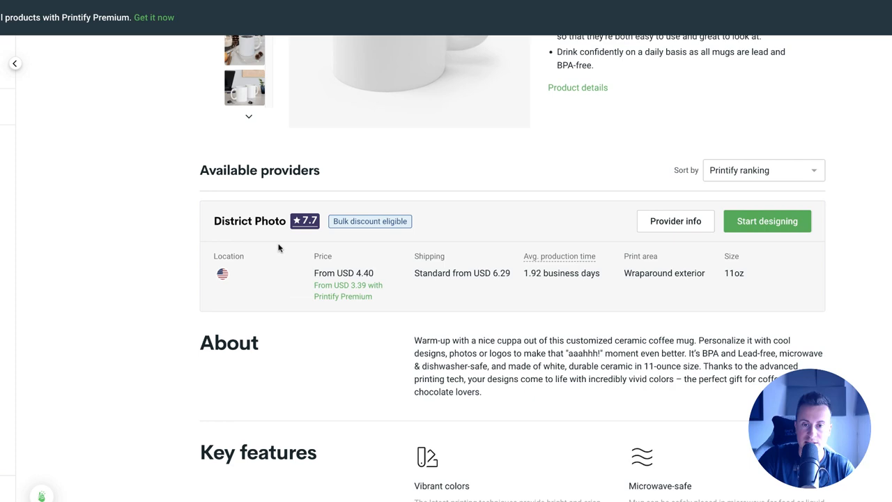
{"action": "mouse_move", "coordinate": [606, 294]}
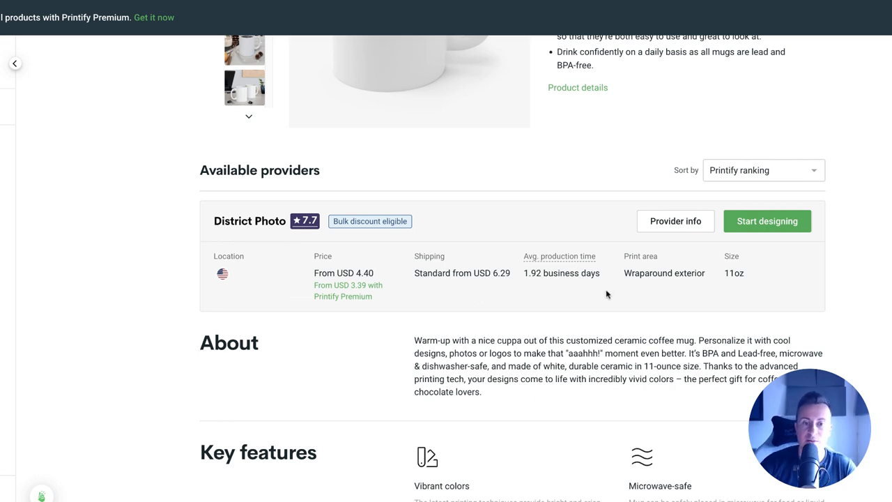
{"action": "scroll", "scroll_direction": "up", "scroll_amount": 3}
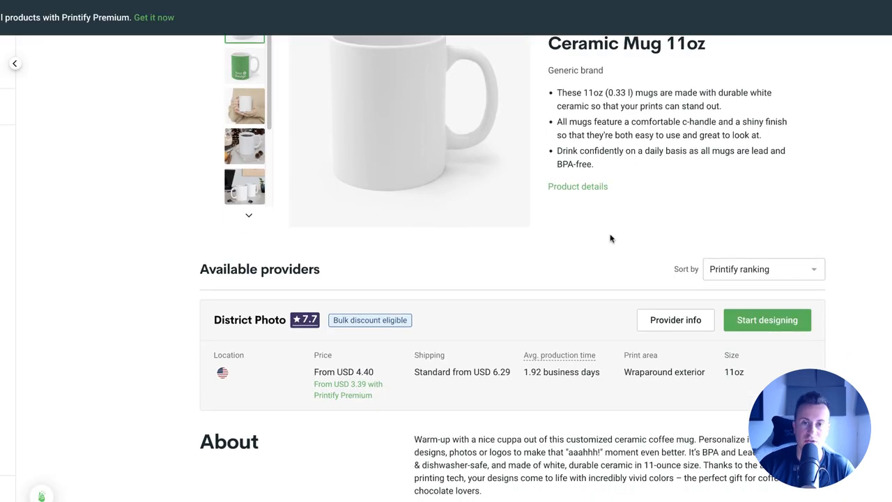
{"action": "scroll", "scroll_direction": "up", "scroll_amount": 3}
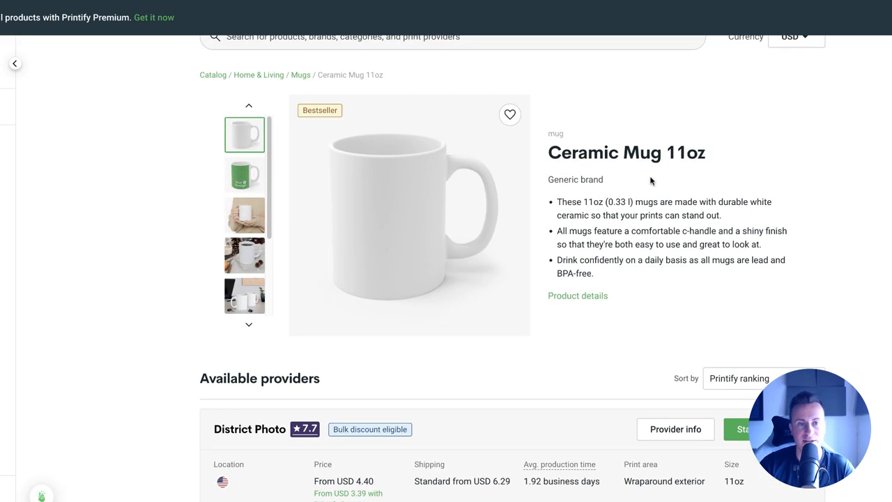
{"action": "scroll", "scroll_direction": "up", "scroll_amount": 3}
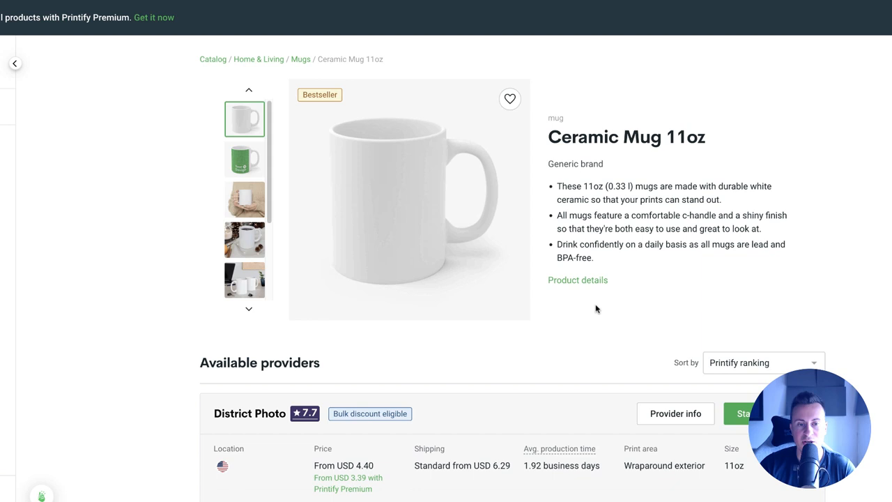
{"action": "scroll", "scroll_direction": "down", "scroll_amount": 3}
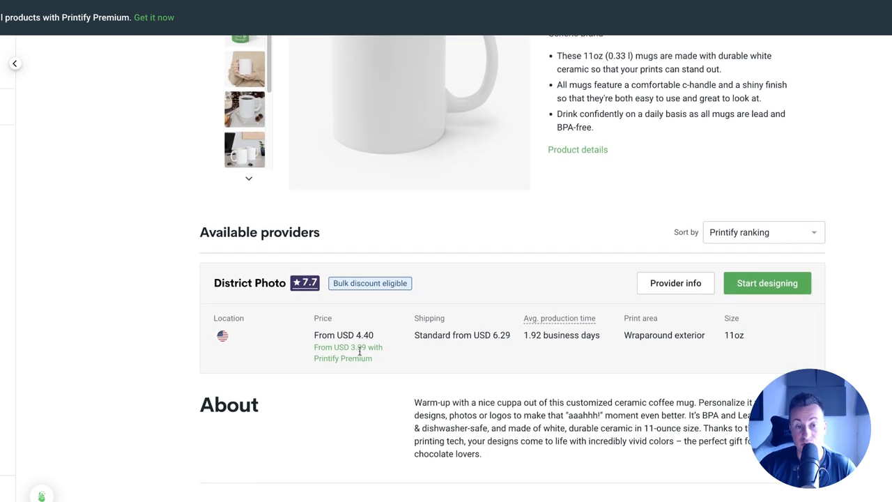
{"action": "mouse_move", "coordinate": [469, 346]}
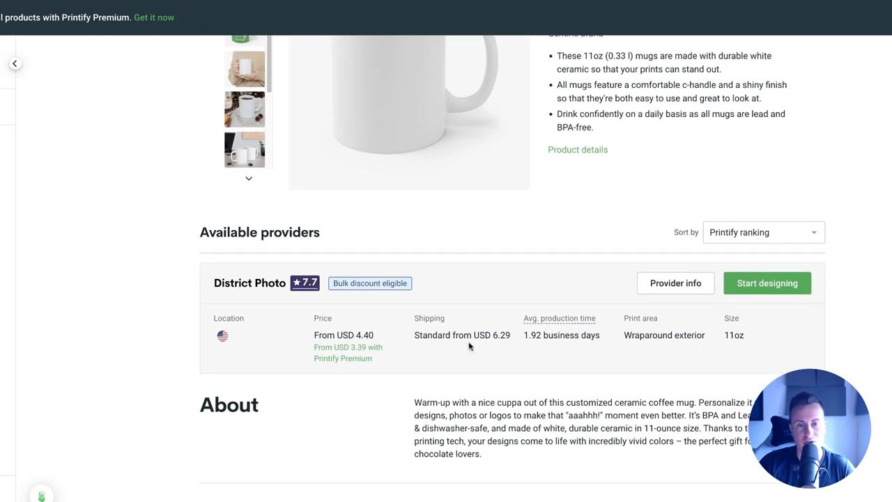
{"action": "mouse_move", "coordinate": [555, 378]}
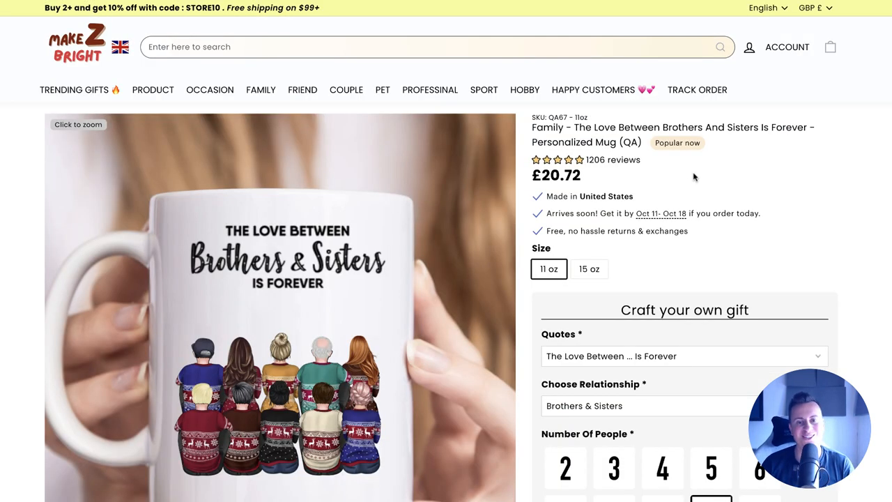
{"action": "mouse_move", "coordinate": [684, 174]}
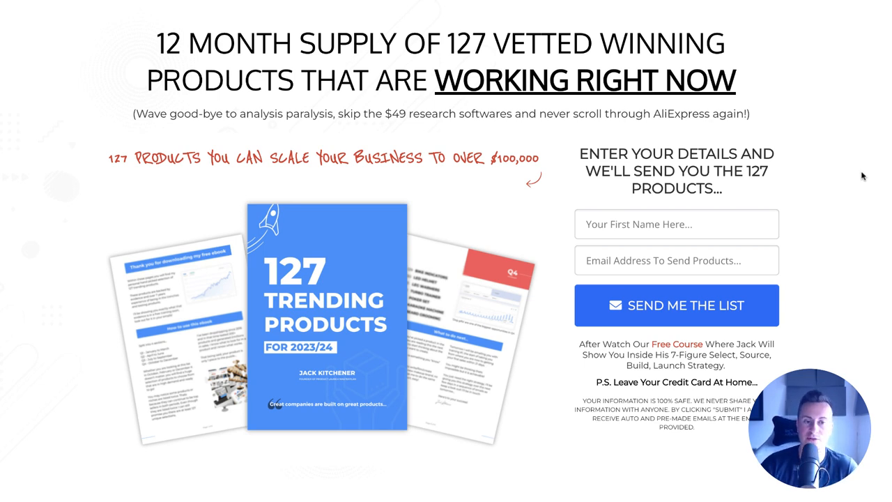
{"action": "mouse_move", "coordinate": [299, 352]}
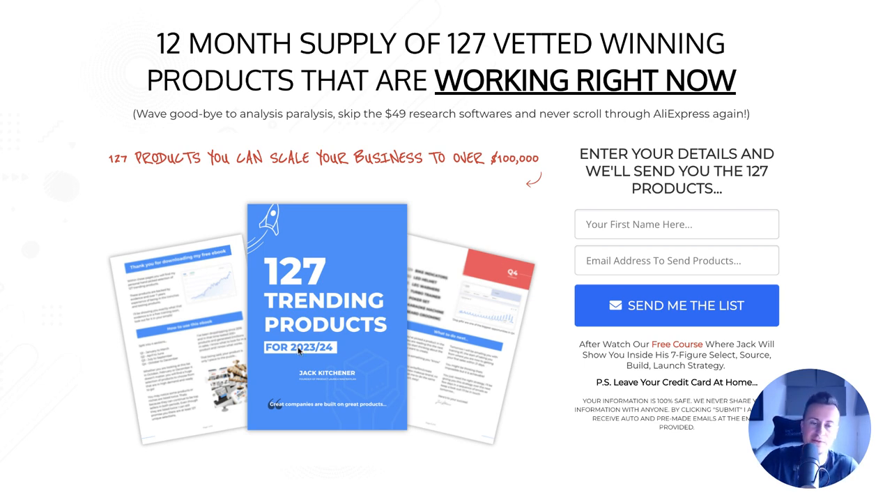
{"action": "mouse_move", "coordinate": [349, 172]}
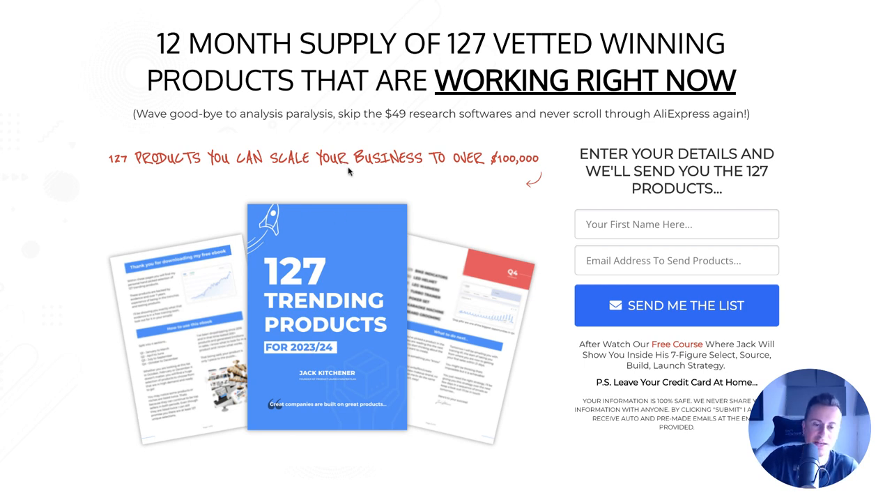